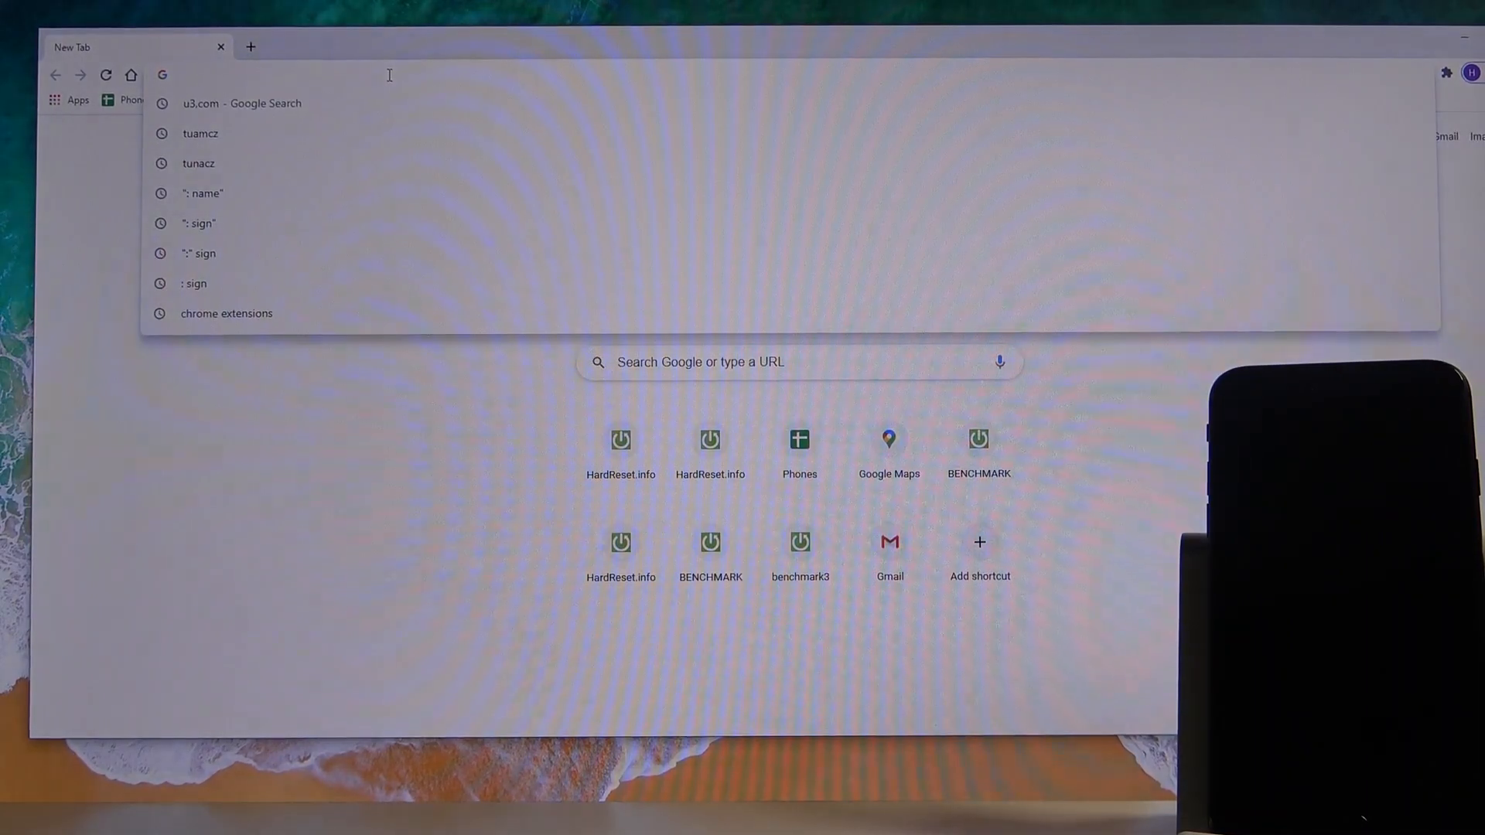
# Download 3uTools_v2.53_Setup.exe from 3u.com into Documents\iPhone, replacing the existing copy
pyautogui.write('http://www.3u.com/')
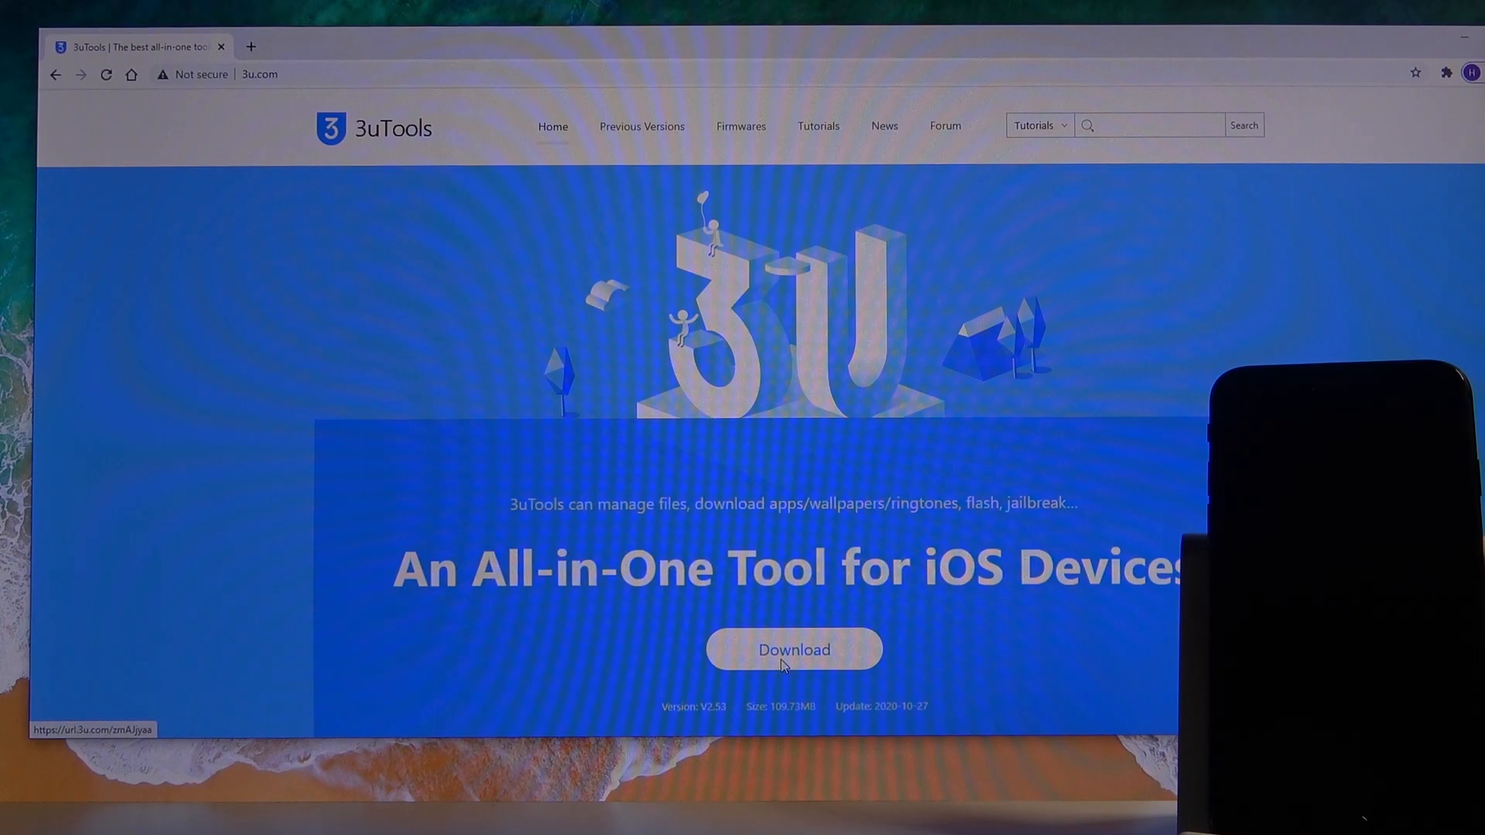
pyautogui.click(794, 649)
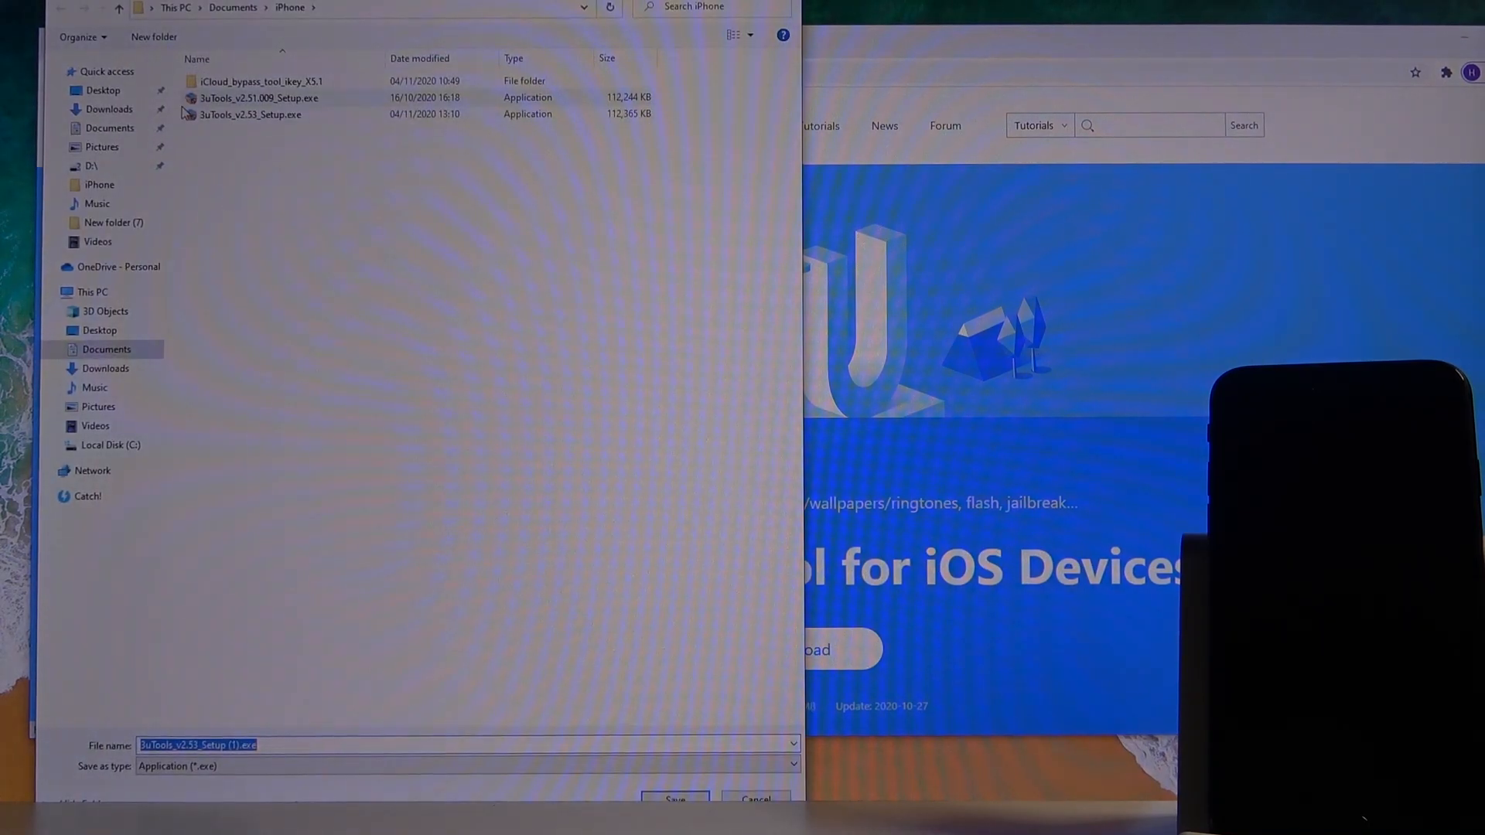
pyautogui.click(251, 113)
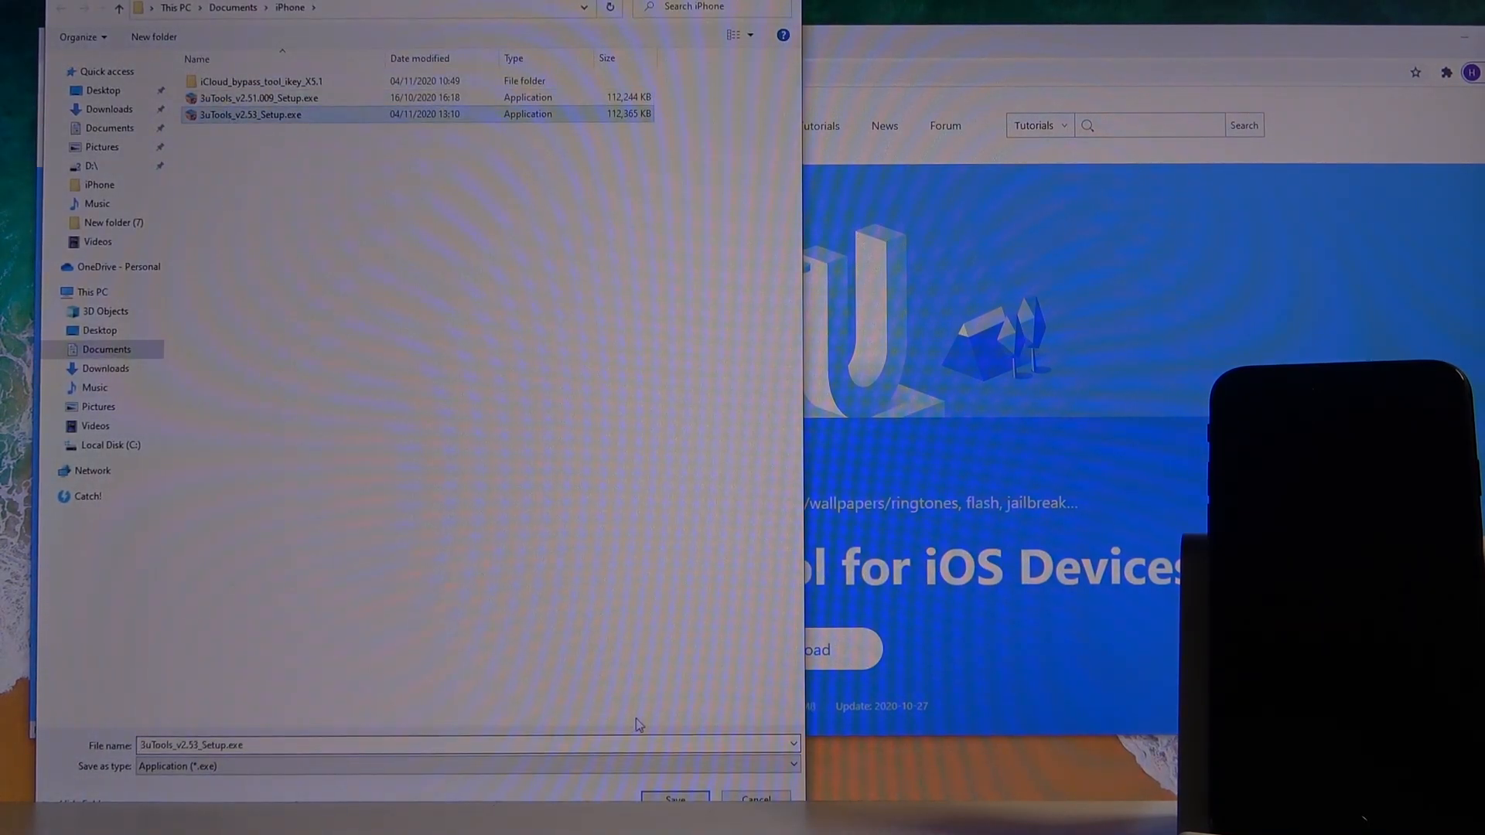
pyautogui.click(676, 798)
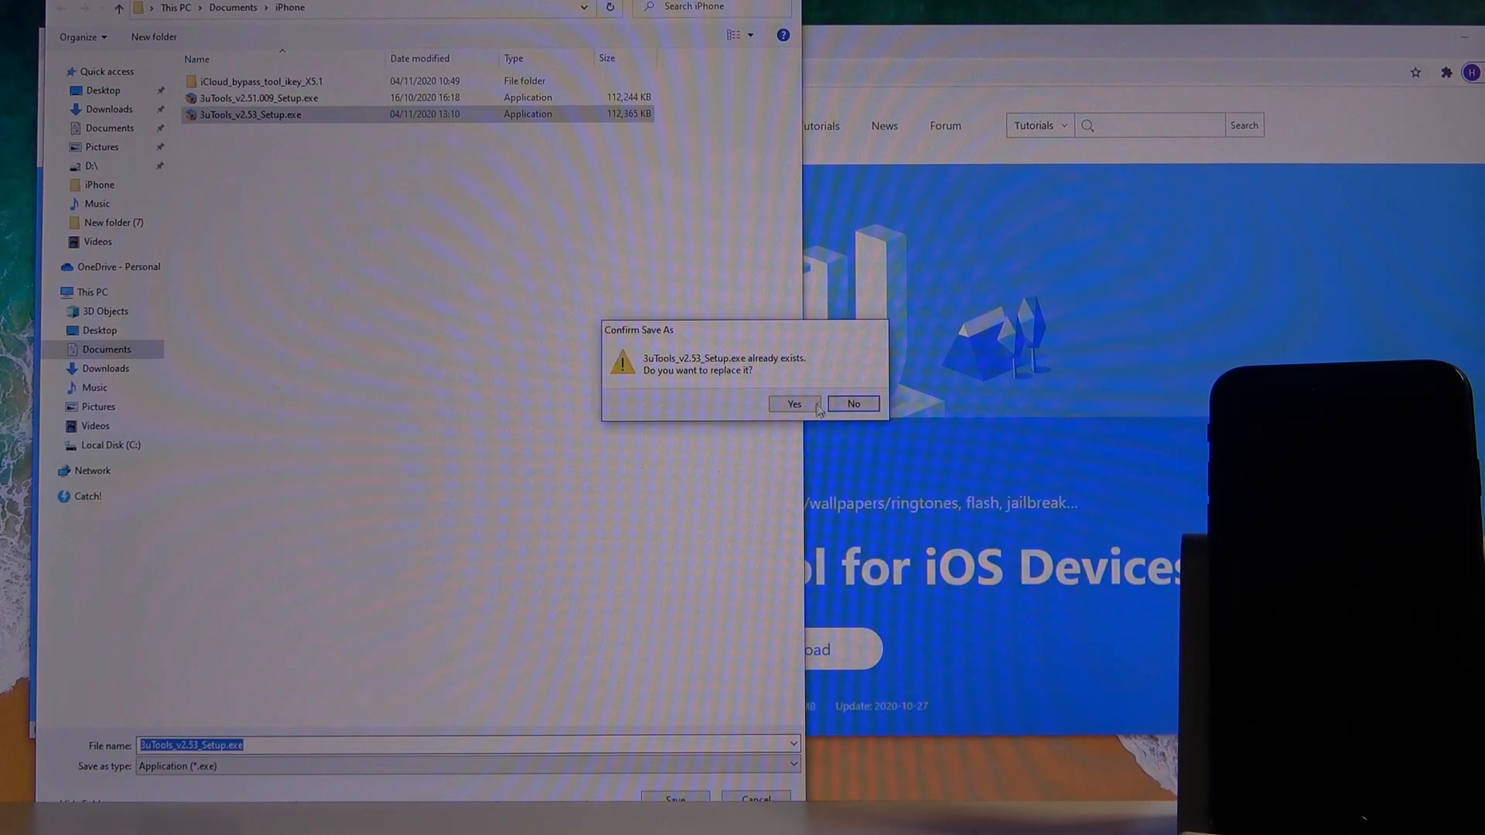
pyautogui.click(793, 403)
pyautogui.write('3')
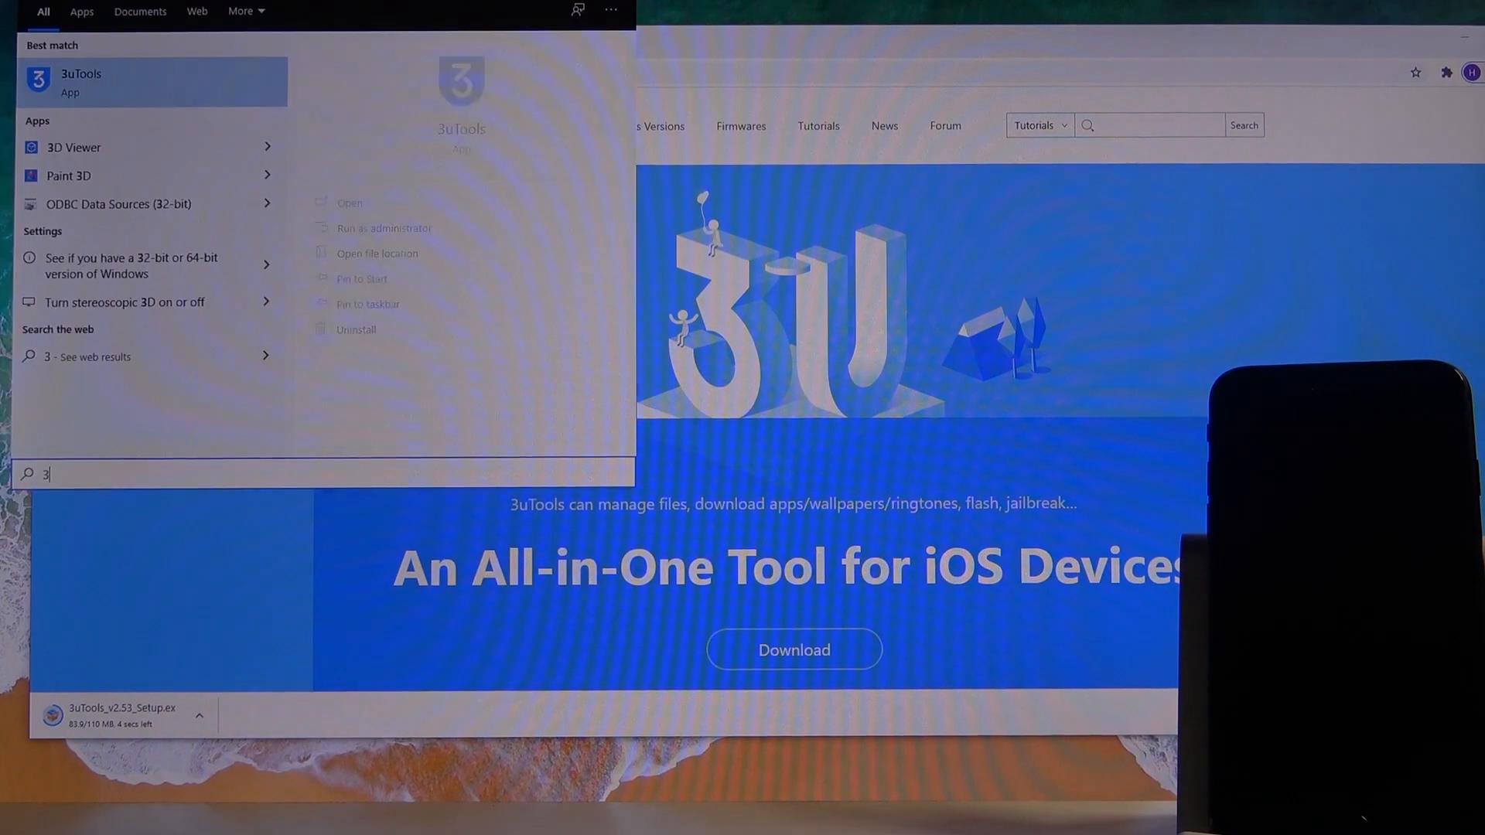
# Find 3uTools through the Start menu search and launch it
pyautogui.write('u')
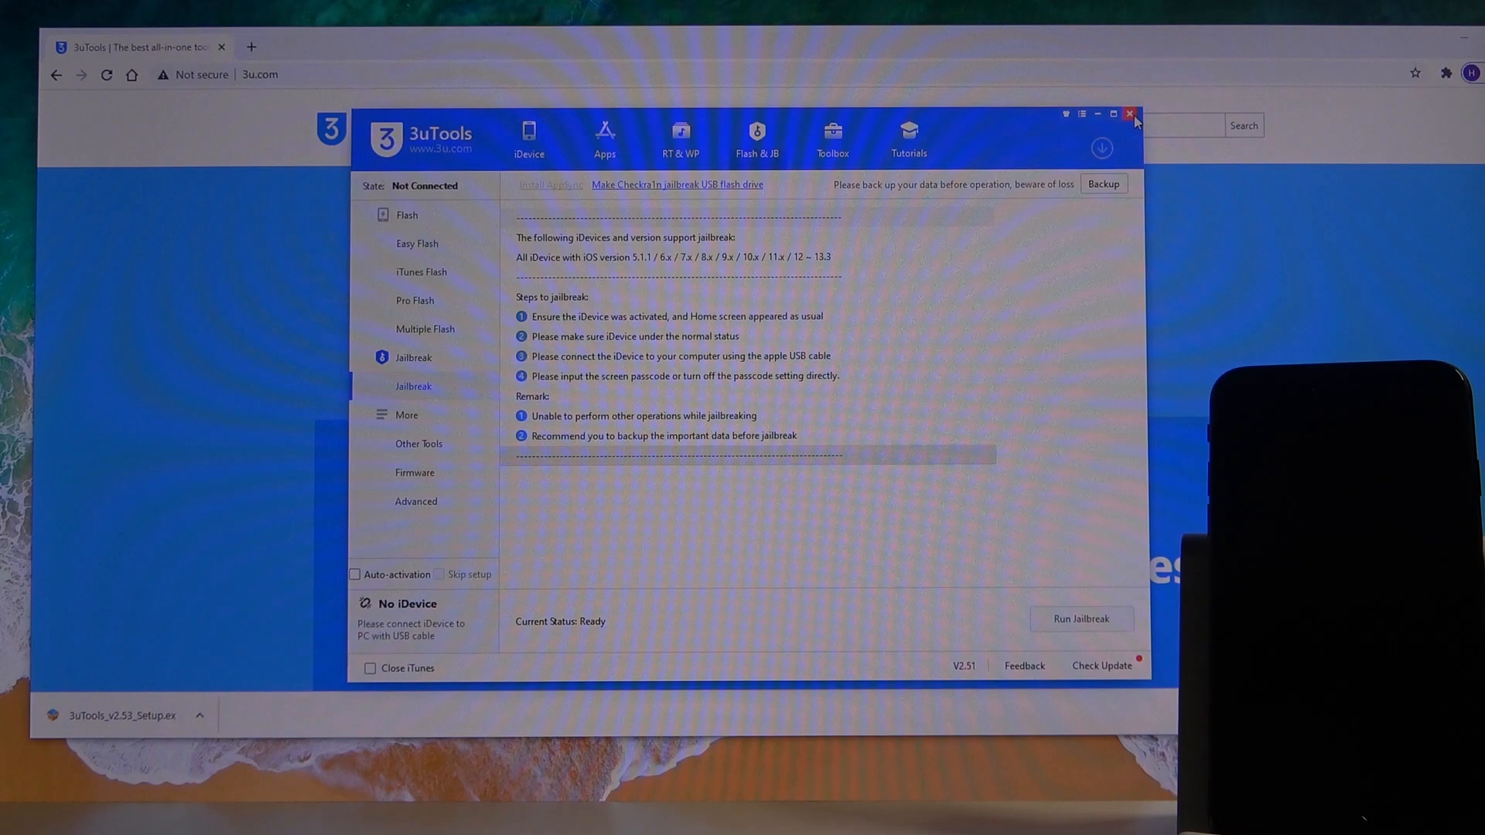
pyautogui.moveTo(1129, 114)
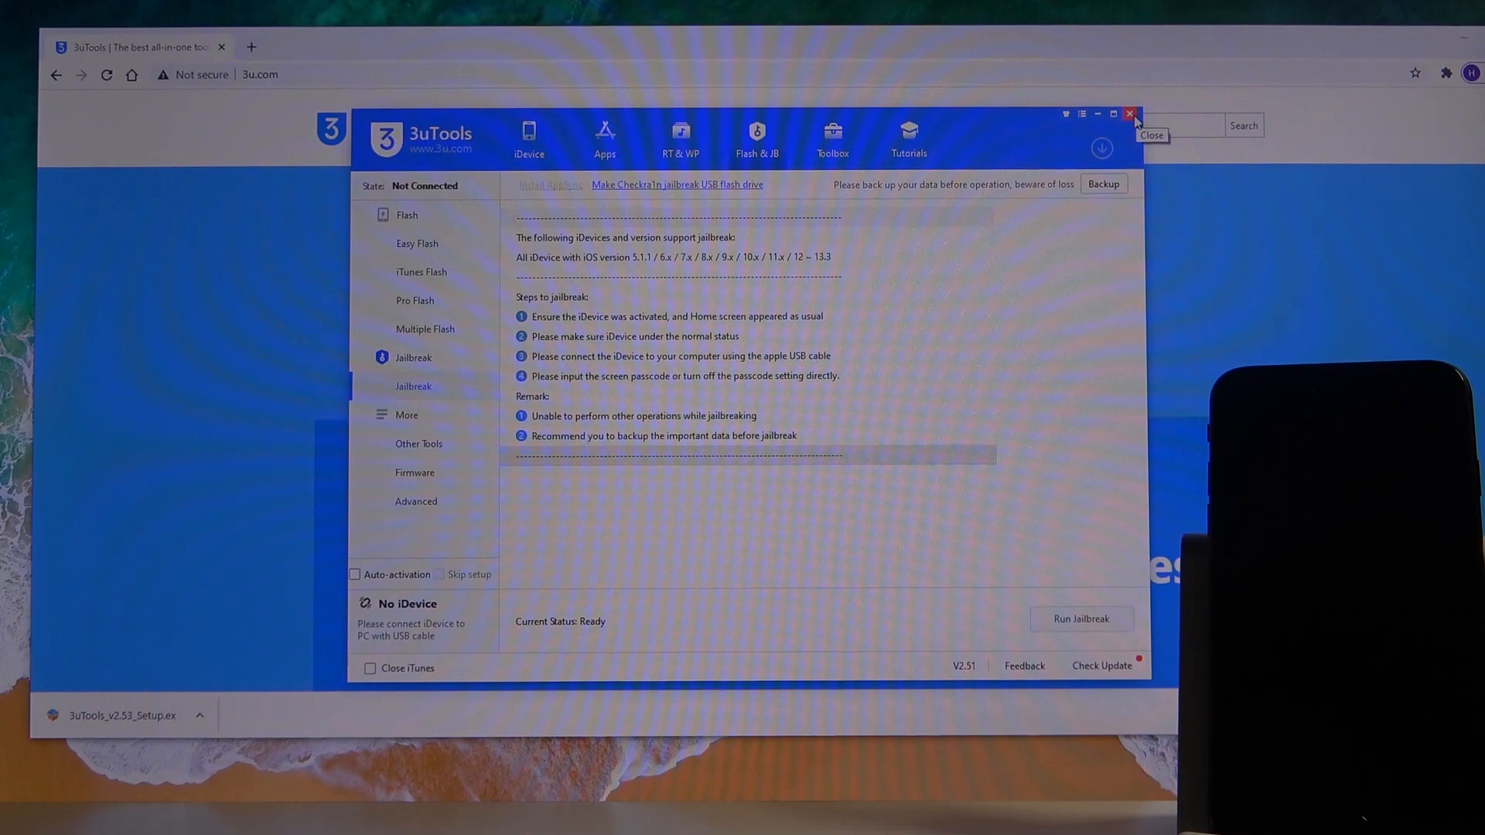
pyautogui.moveTo(567, 141)
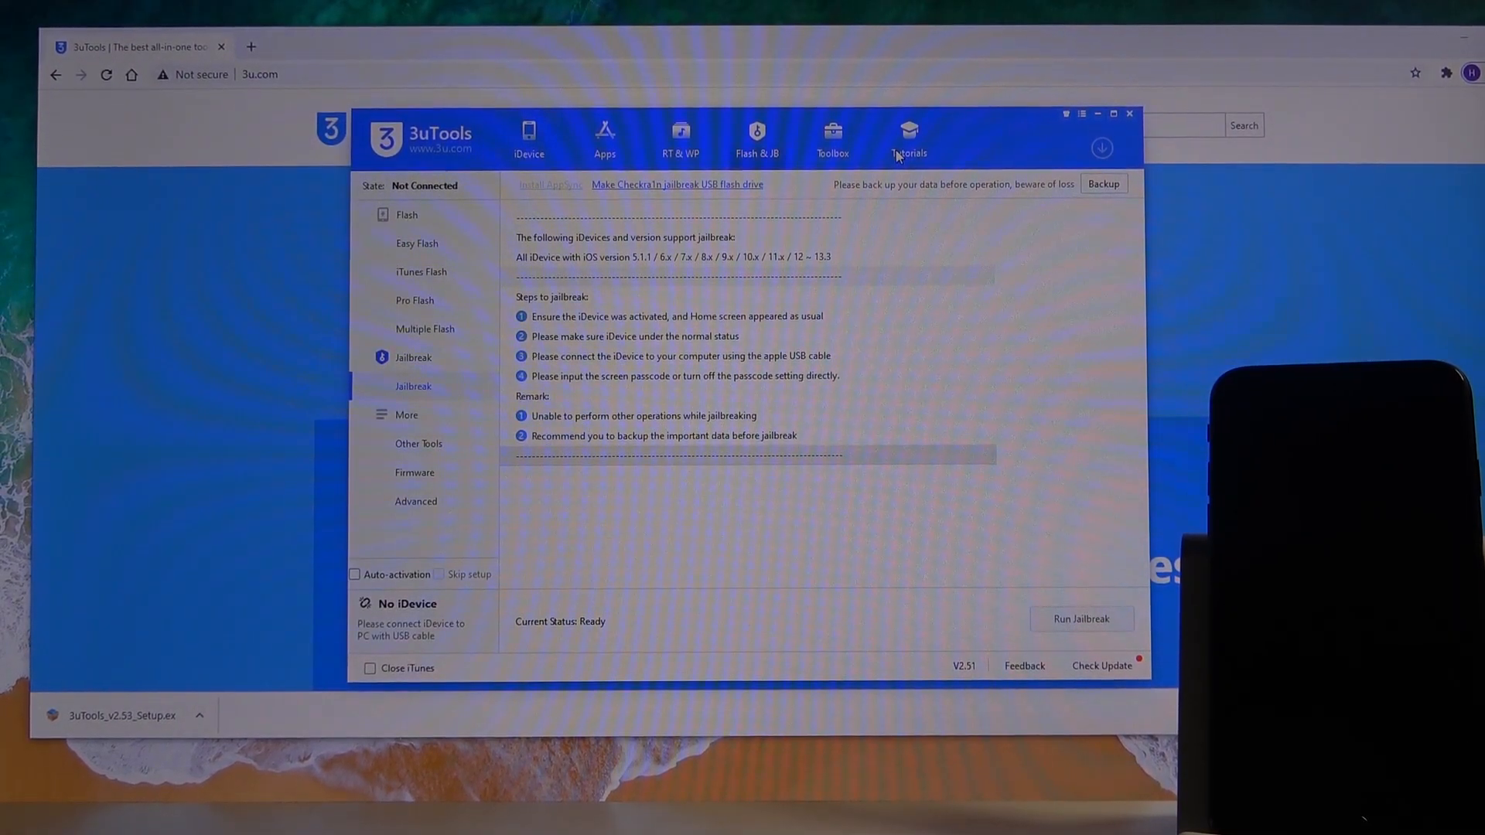
pyautogui.moveTo(996, 132)
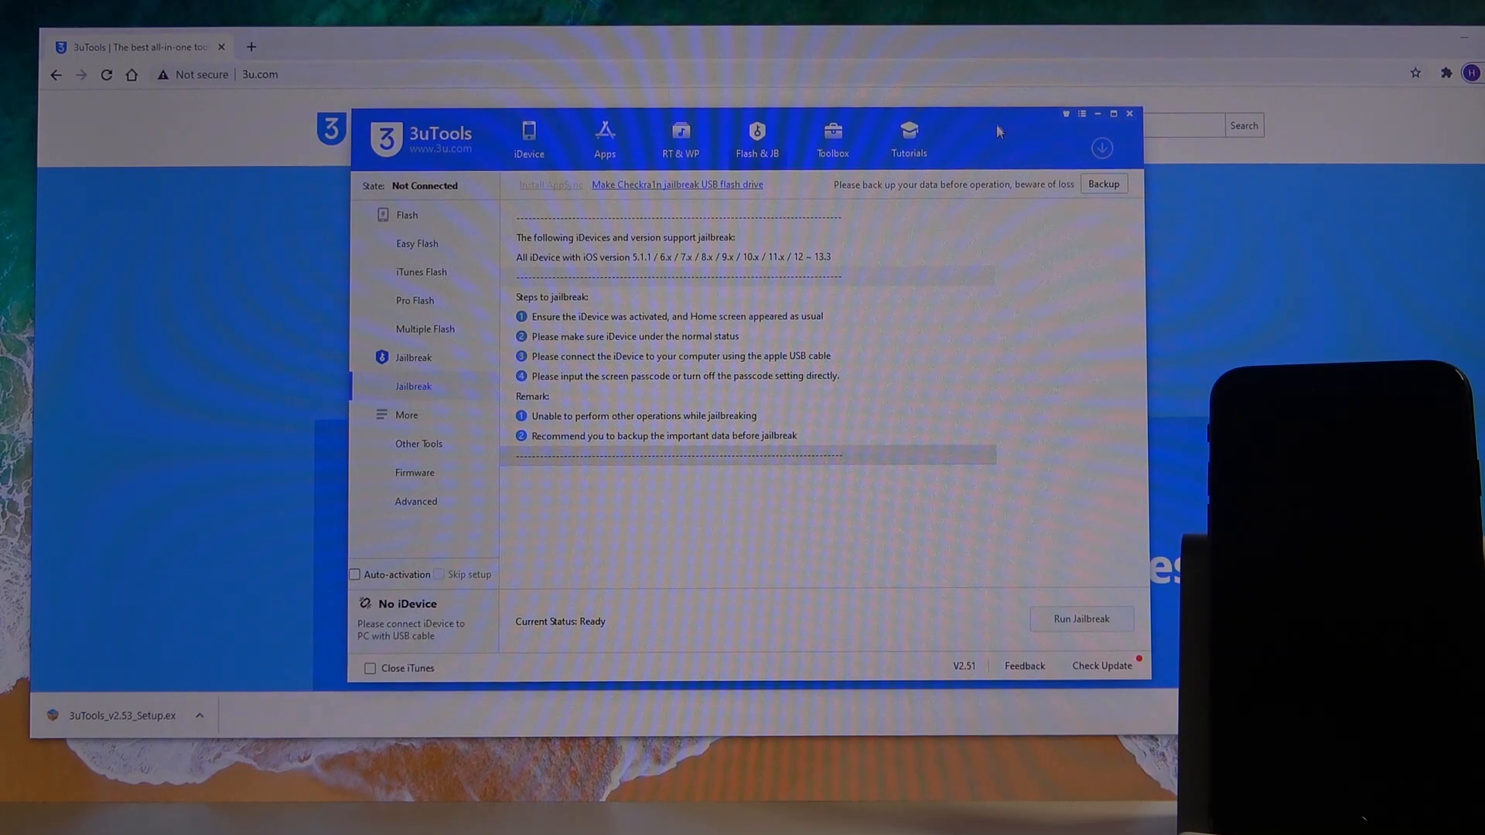
pyautogui.moveTo(651, 475)
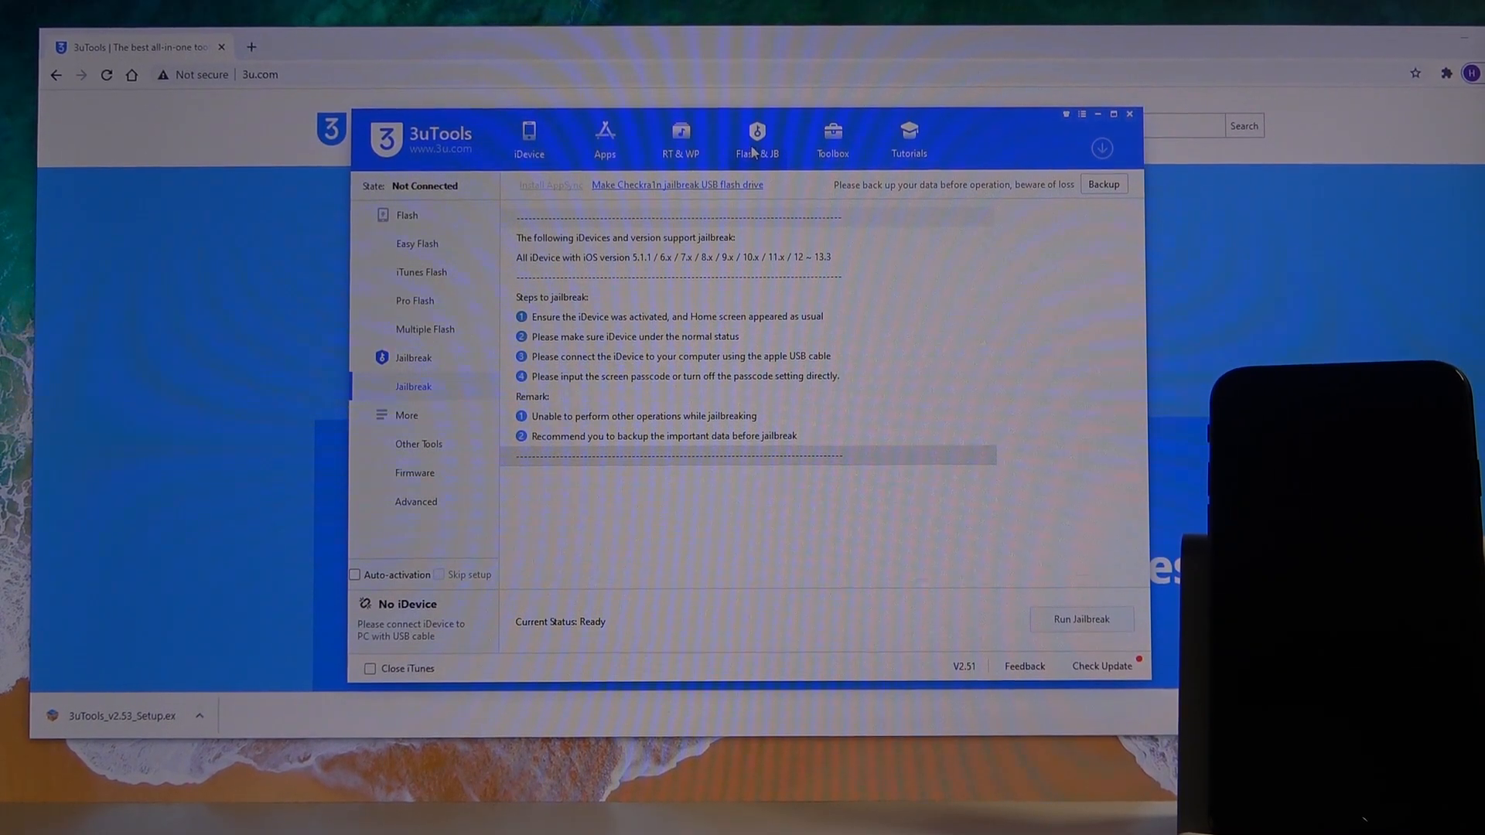
pyautogui.moveTo(781, 150)
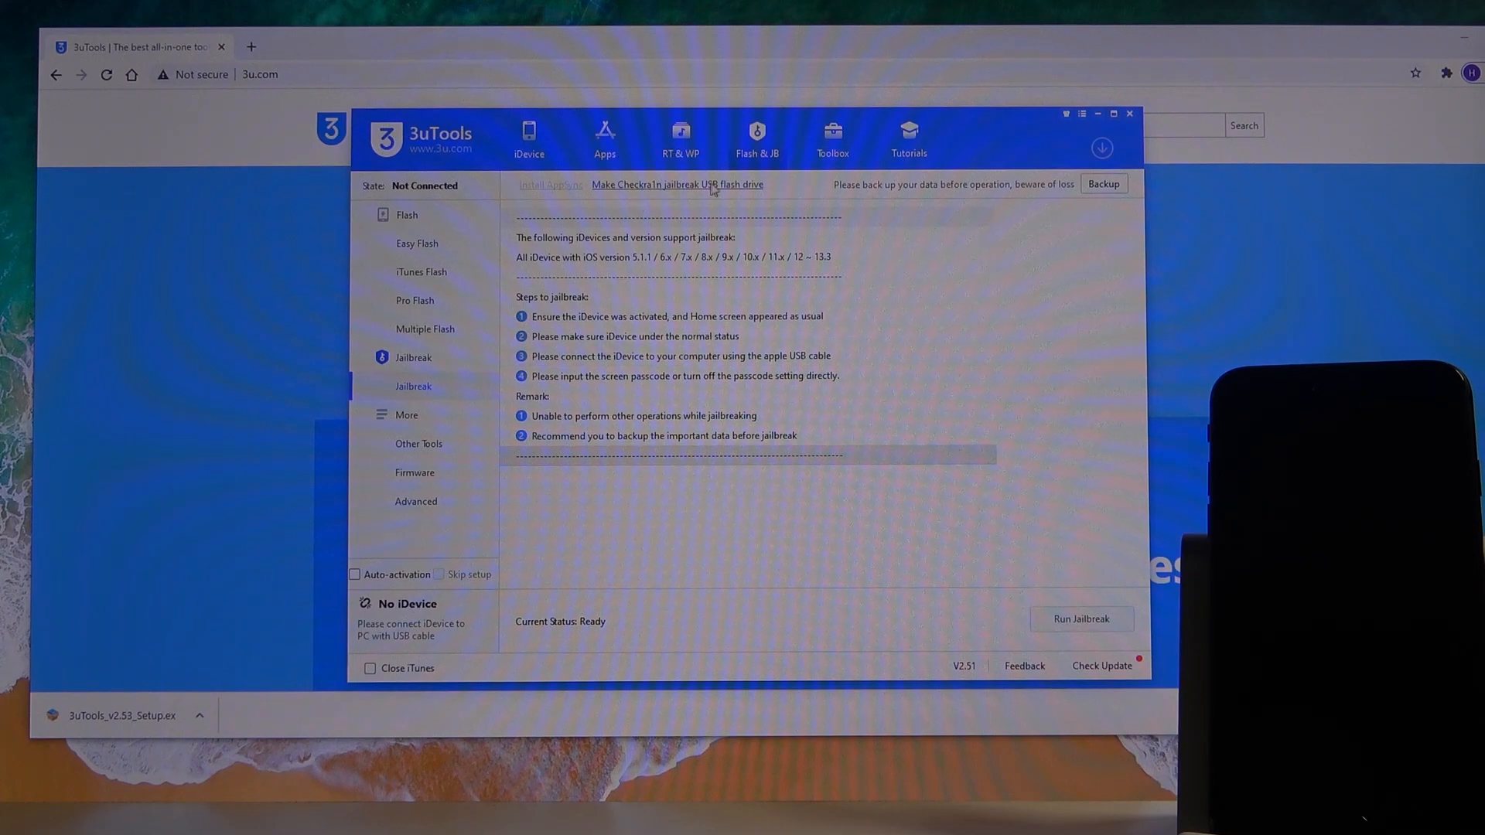
# Start writing the checkra1n jailbreak image to the SDXC Card, erasing its data
pyautogui.click(676, 184)
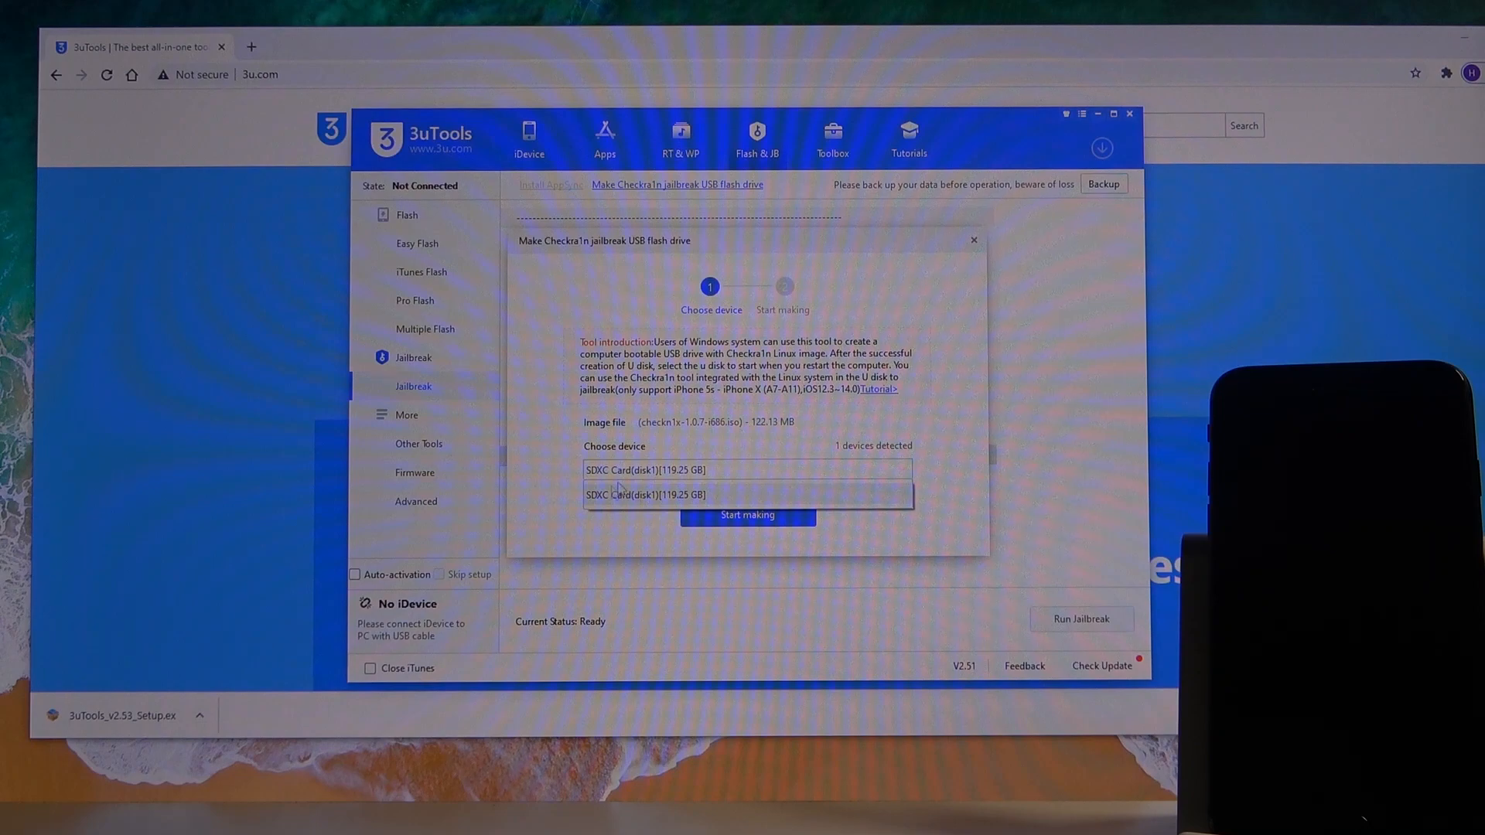
pyautogui.click(646, 495)
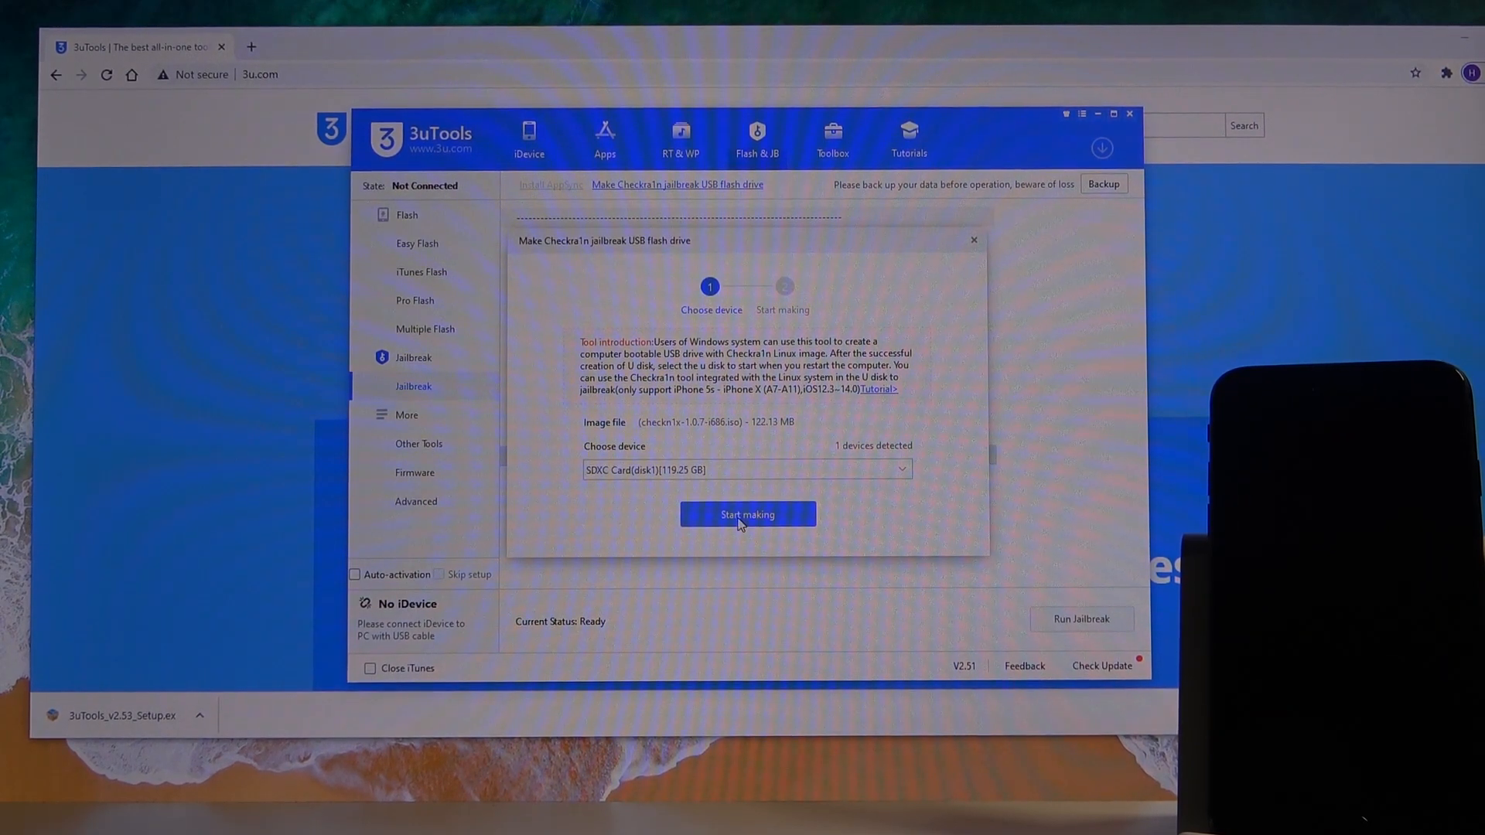
pyautogui.click(746, 513)
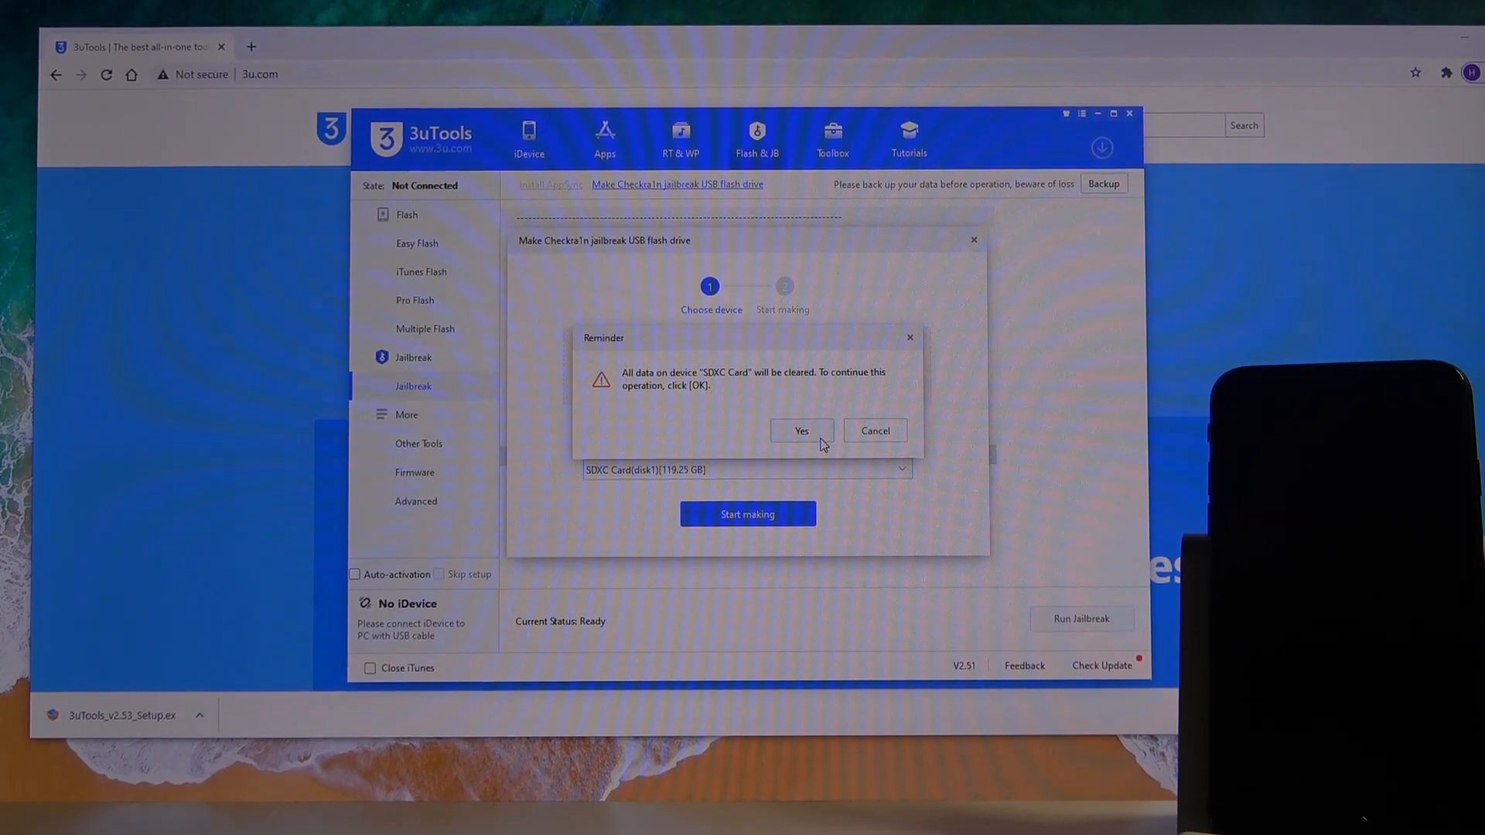
pyautogui.click(799, 430)
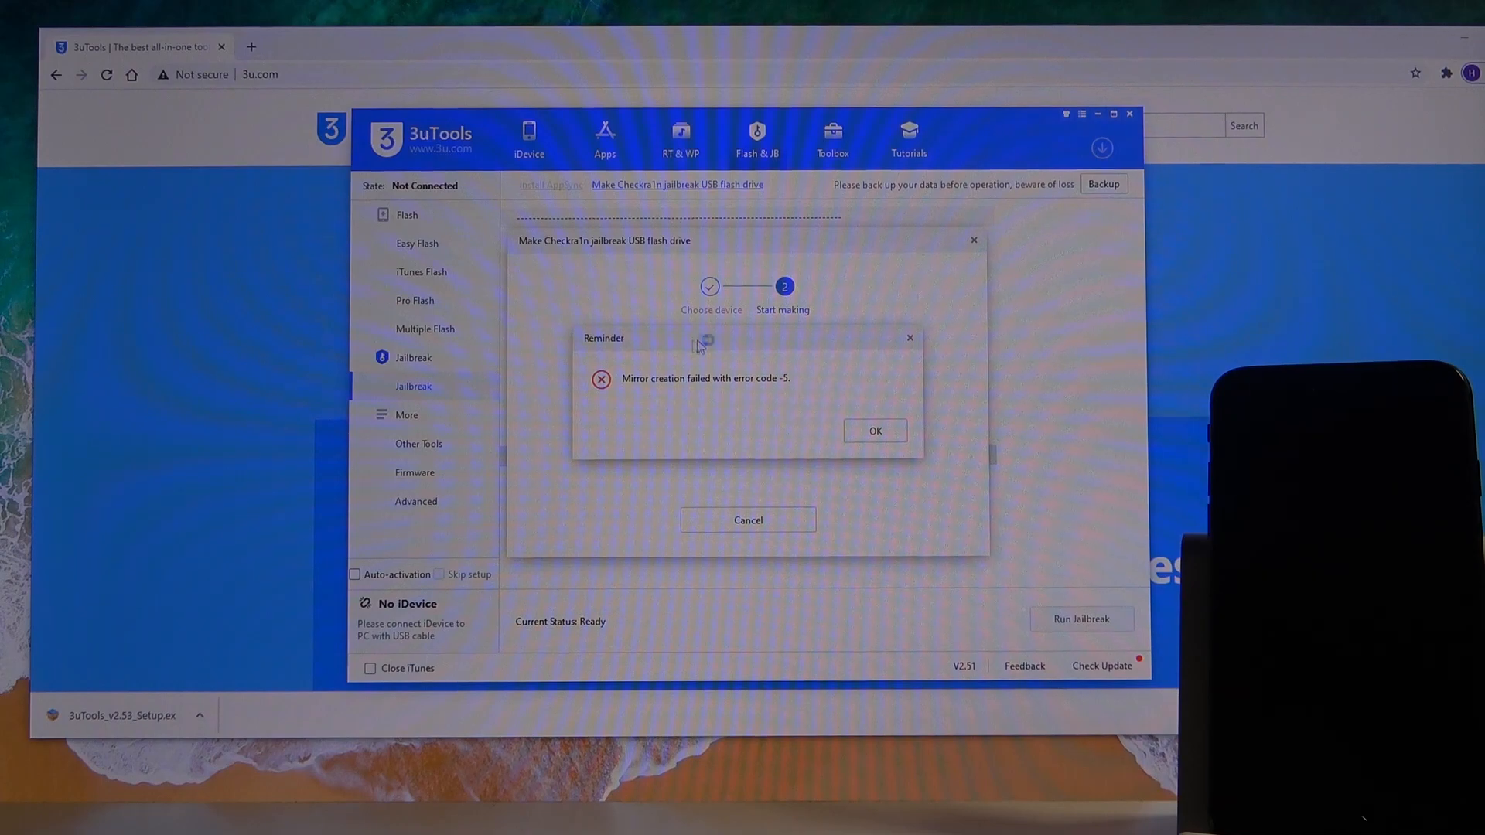
# Dismiss the creation error, retry the write to the SDXC Card until it succeeds
pyautogui.click(874, 430)
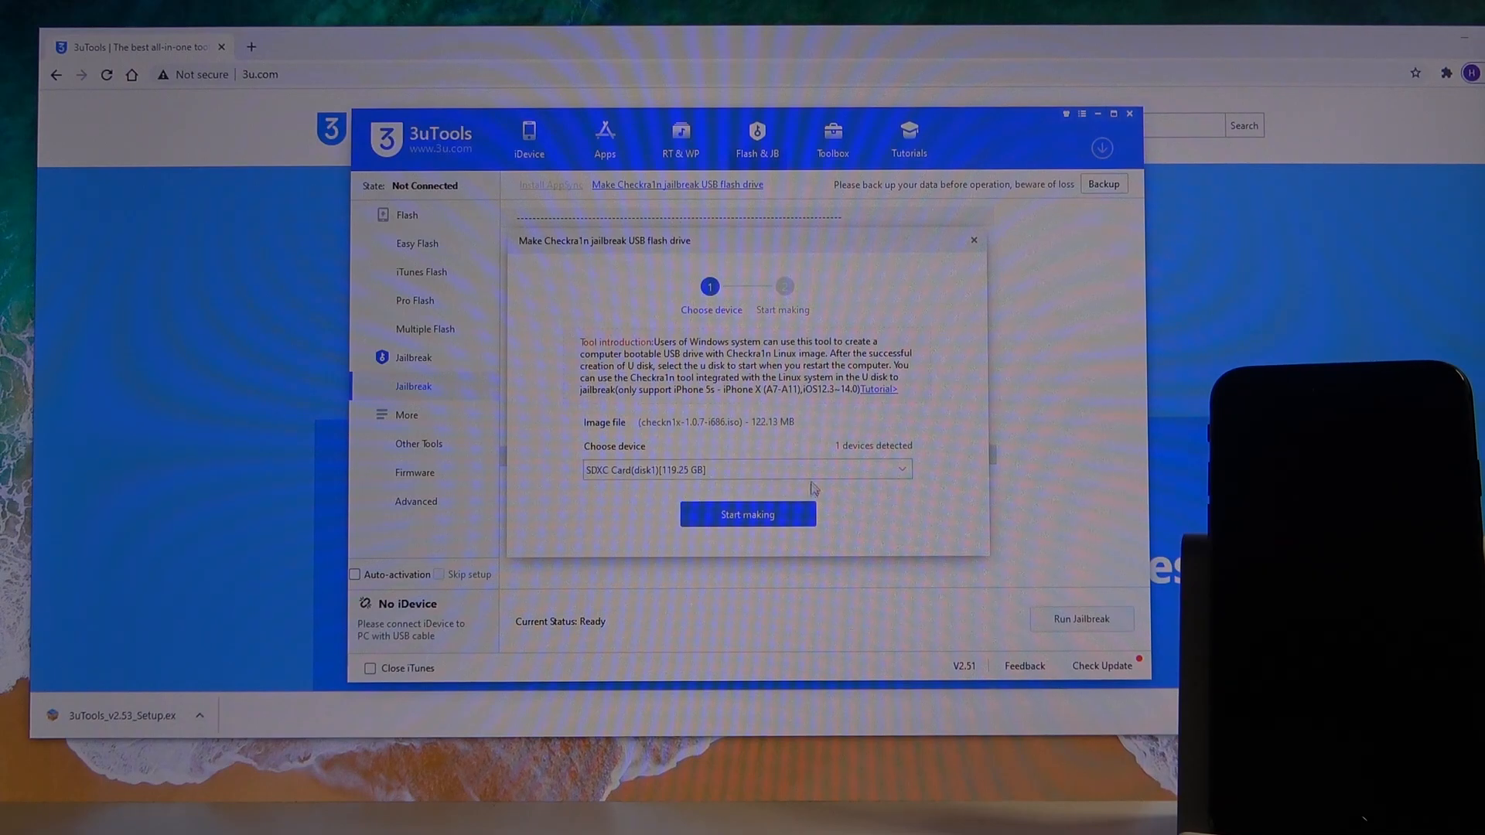
pyautogui.click(745, 513)
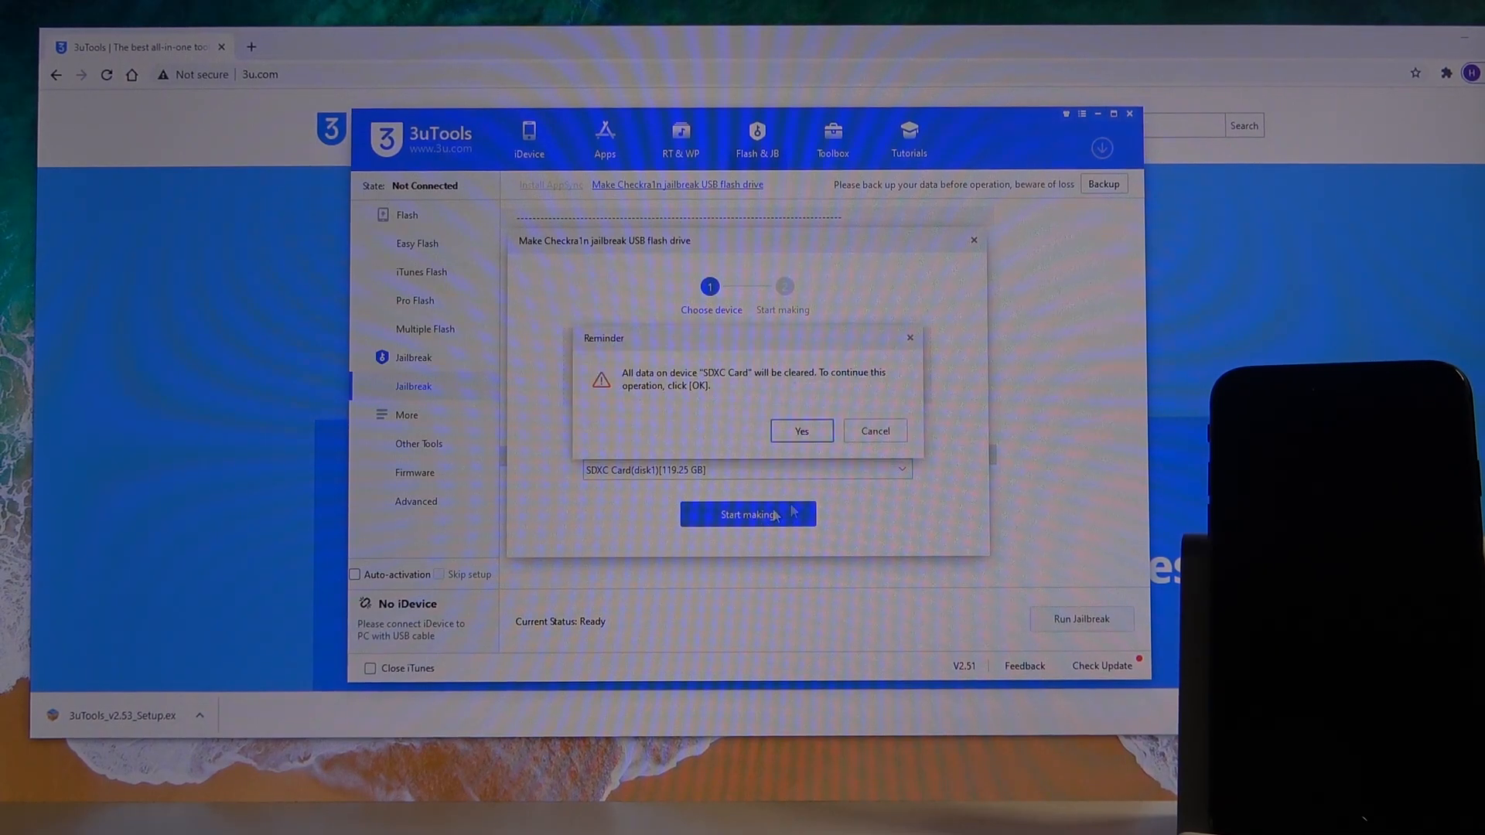
pyautogui.click(800, 431)
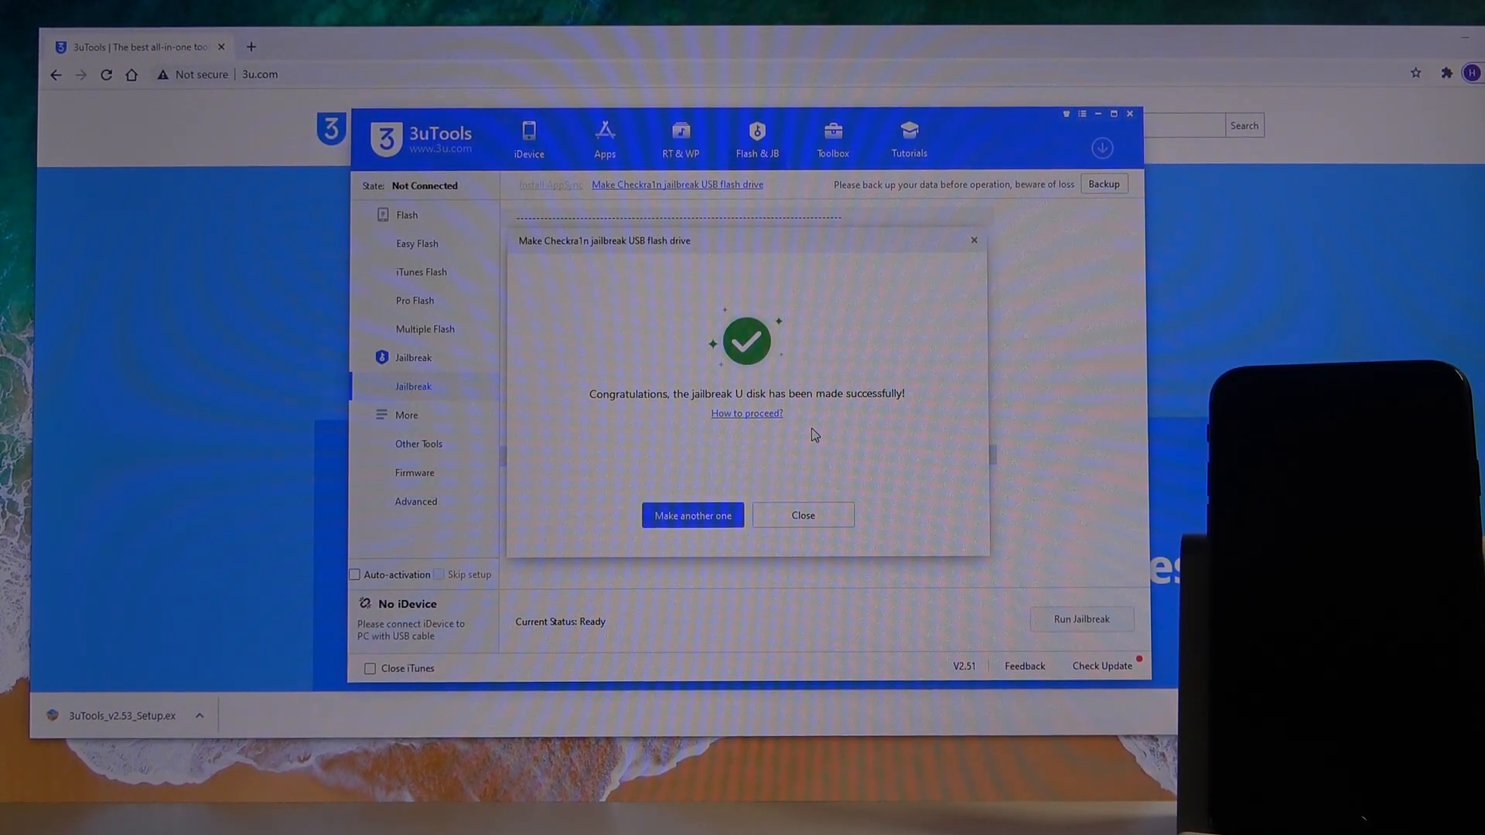
pyautogui.click(802, 515)
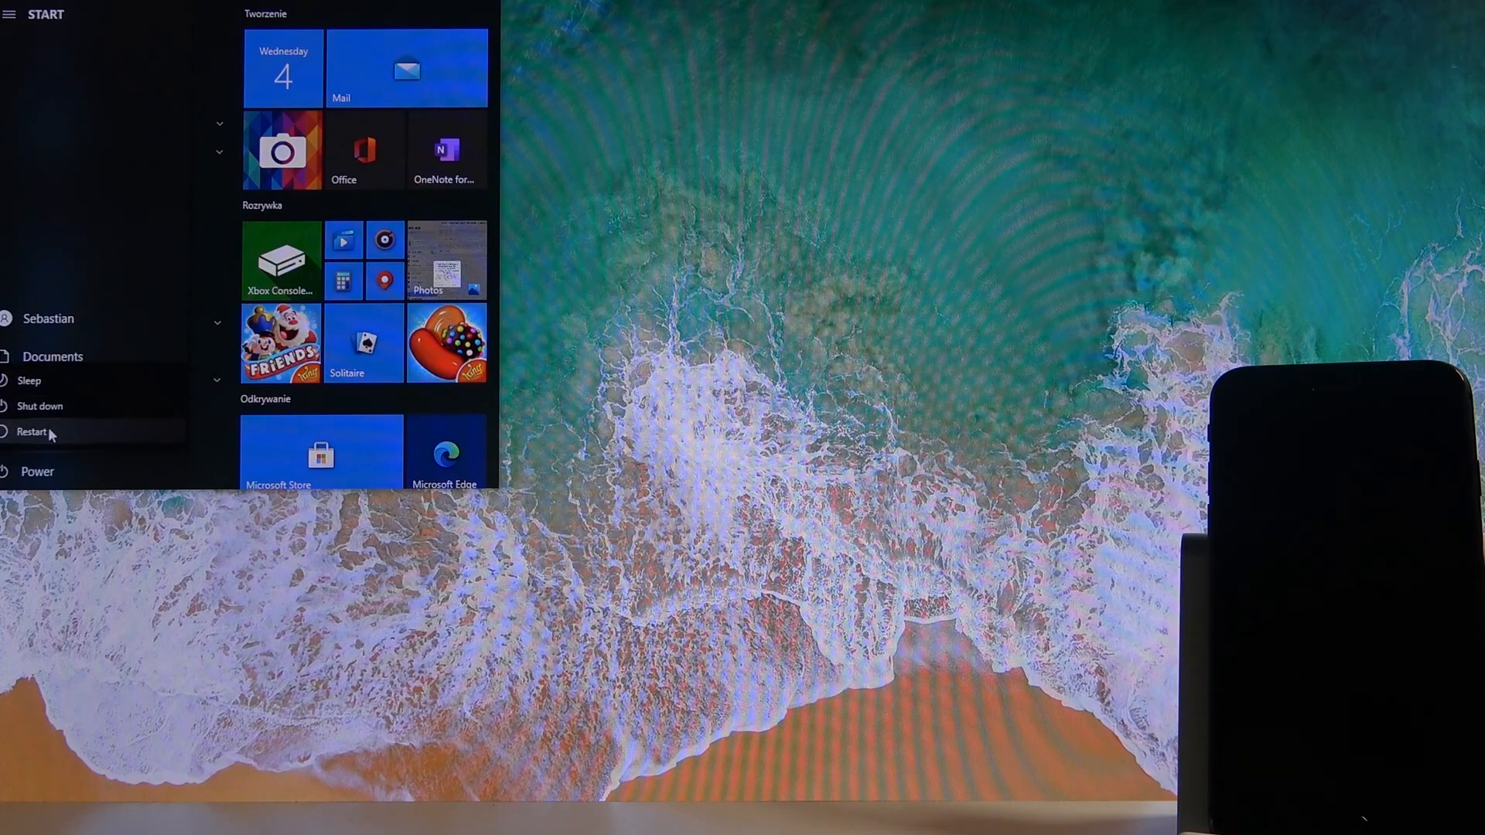
# Restart the PC from the Start menu and enter the Gigabyte firmware at startup
pyautogui.click(32, 431)
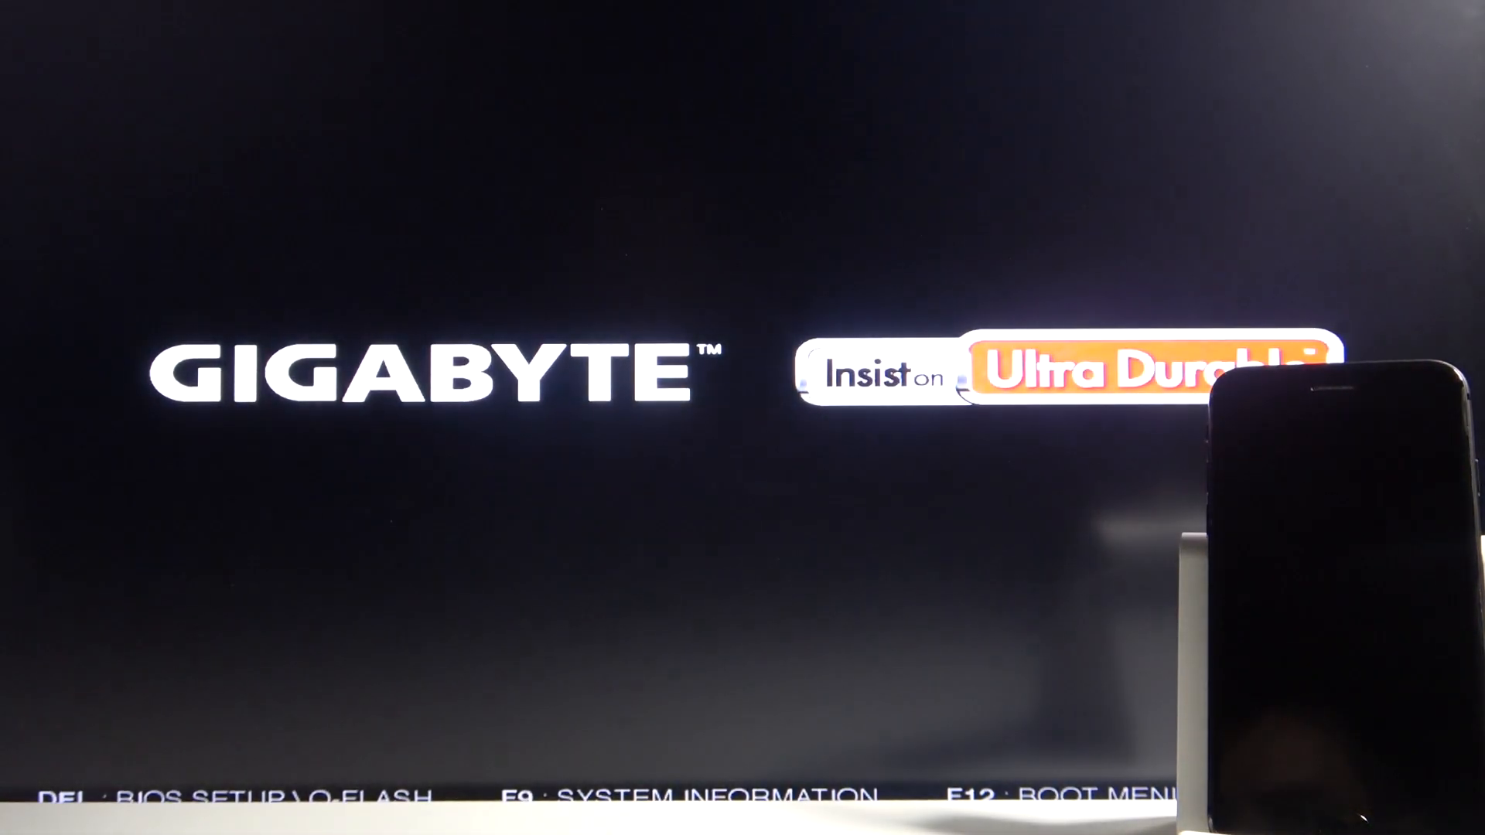
pyautogui.press('Delete')
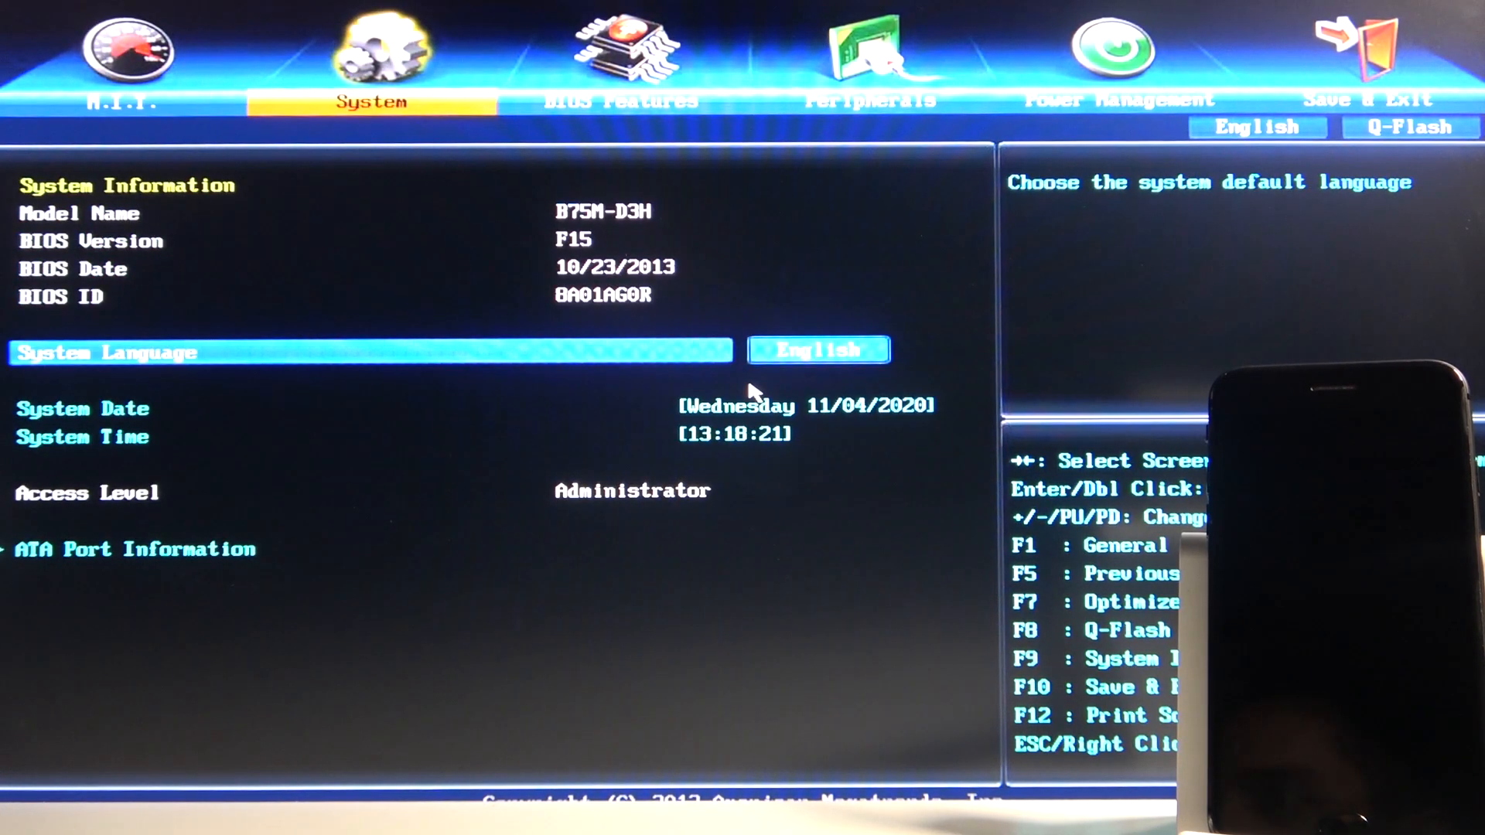
# Browse the Peripherals and M.I.T. pages, then reach BIOS Features with the boot option priorities
pyautogui.click(868, 99)
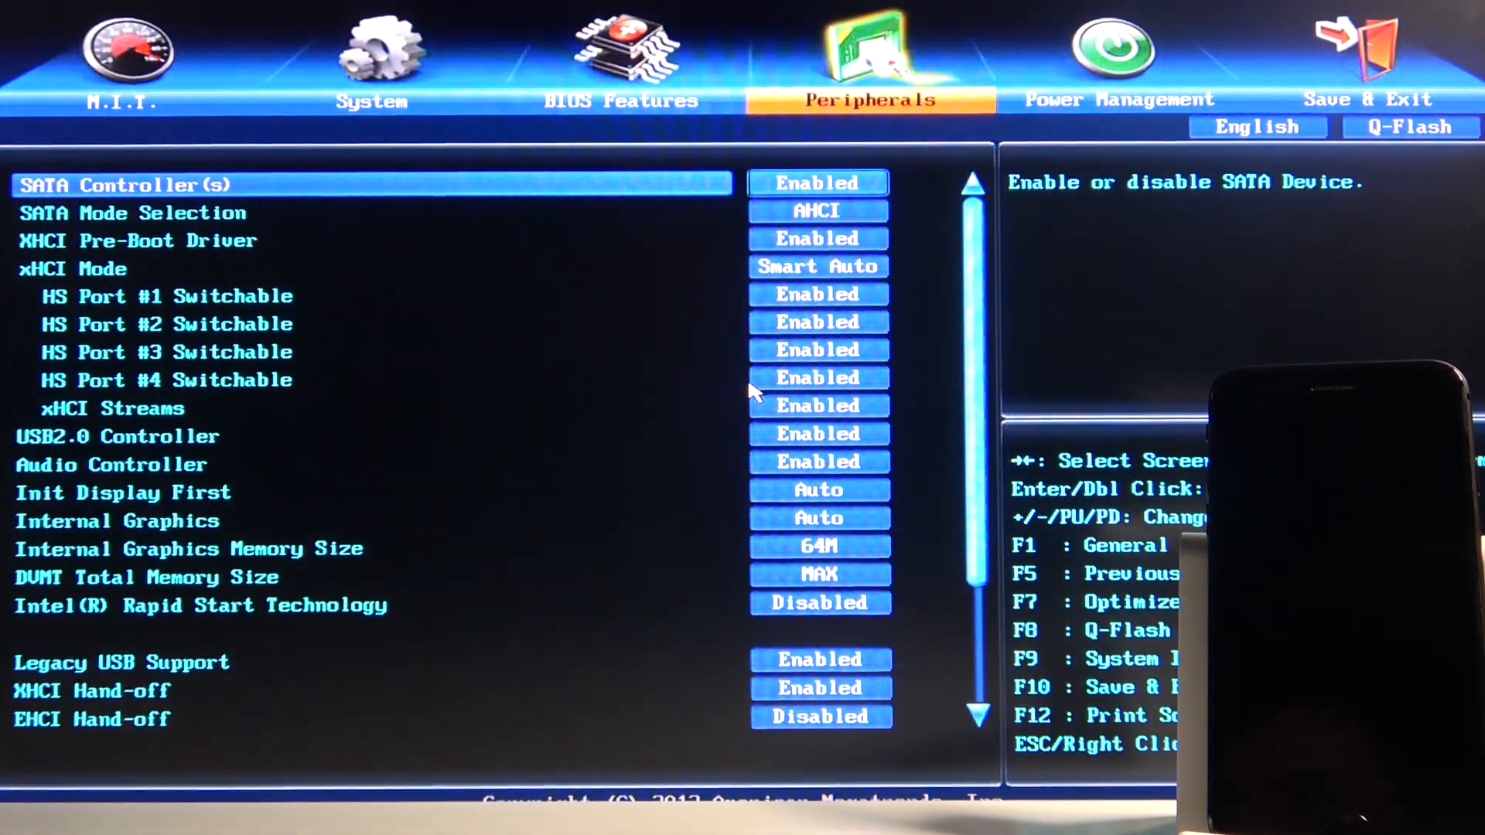
pyautogui.click(620, 99)
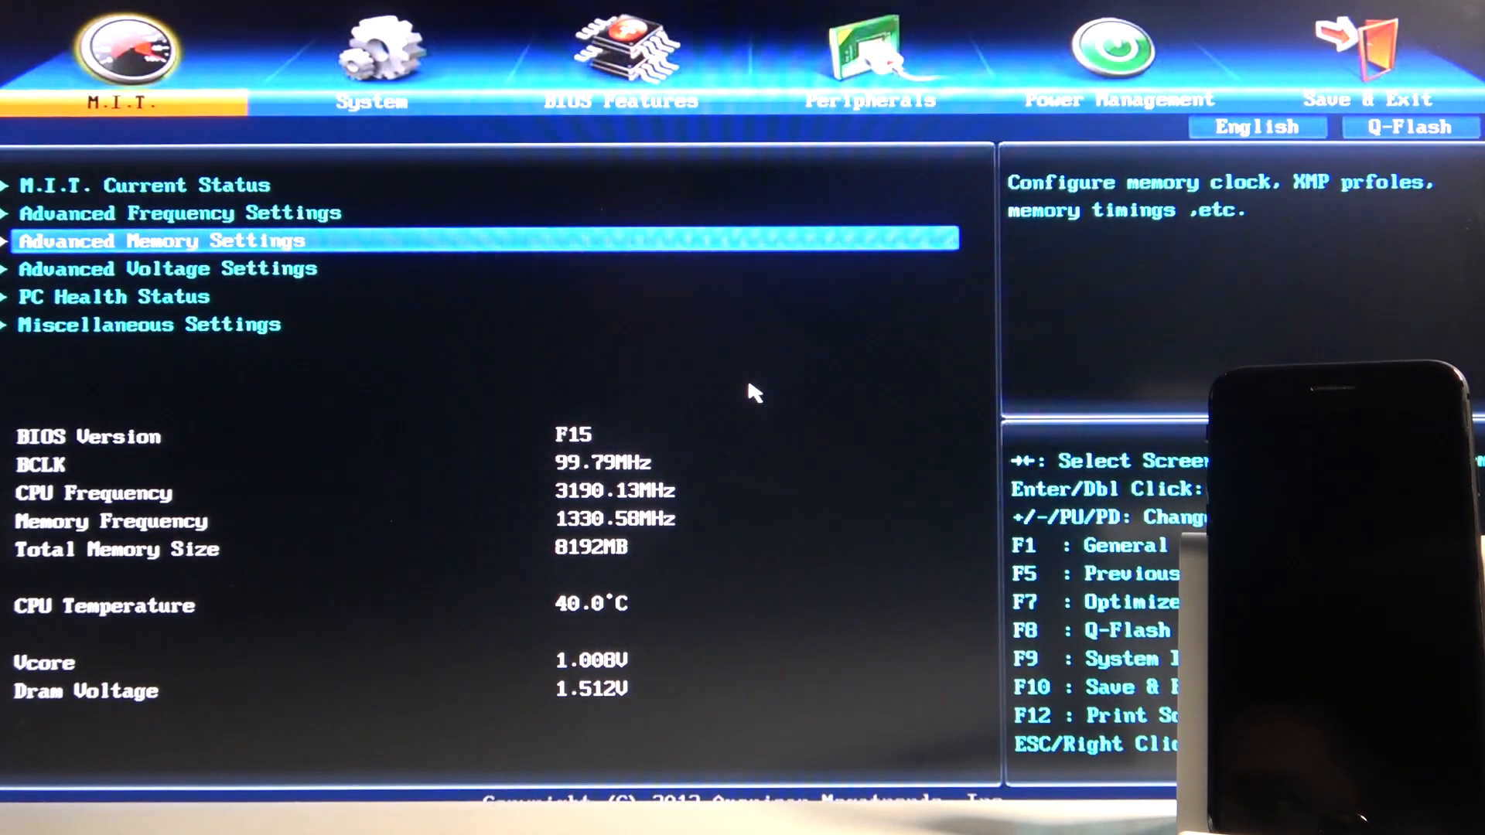
pyautogui.press('Down')
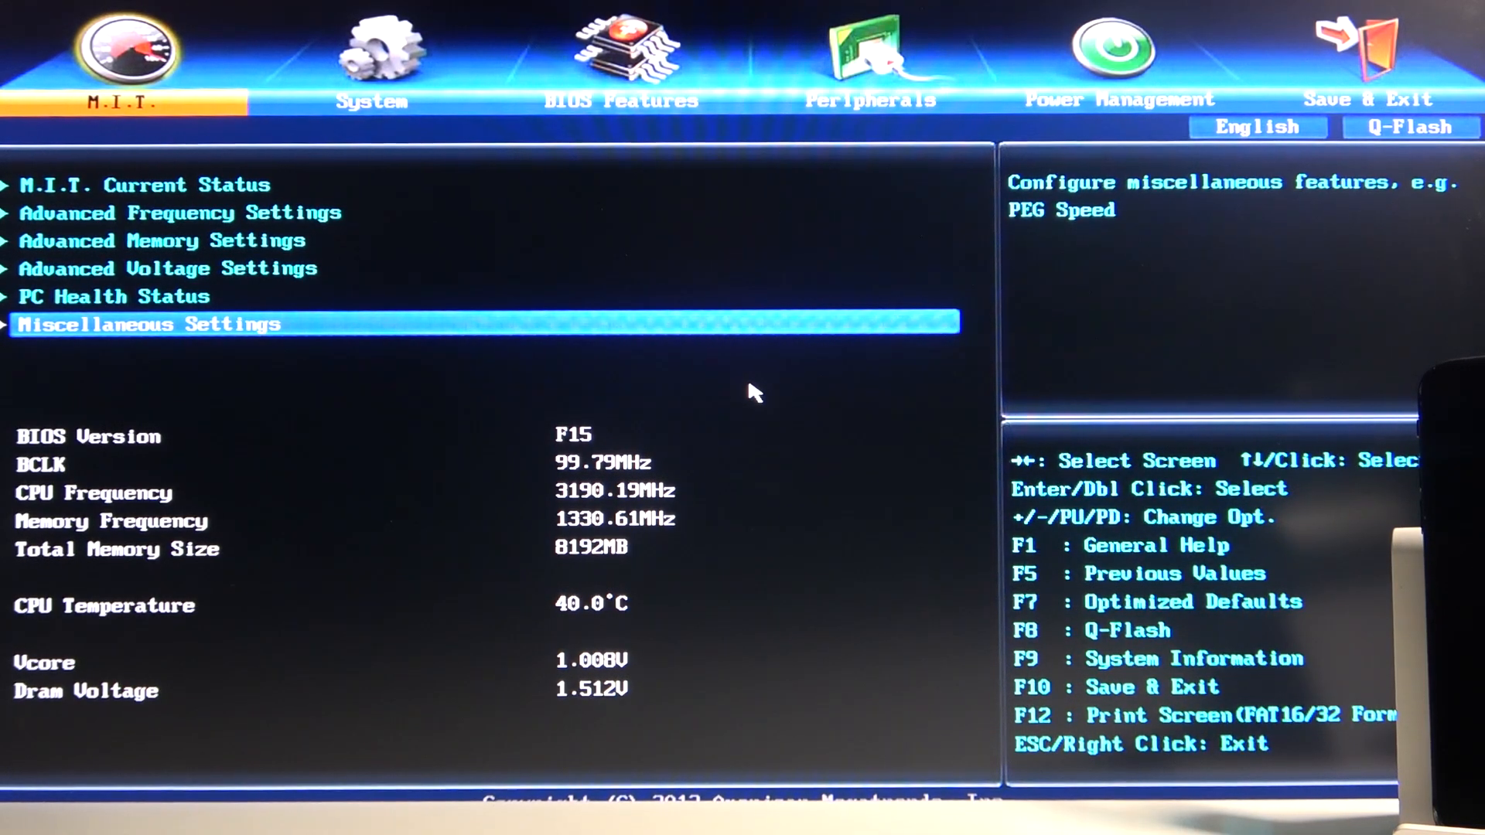
pyautogui.click(373, 71)
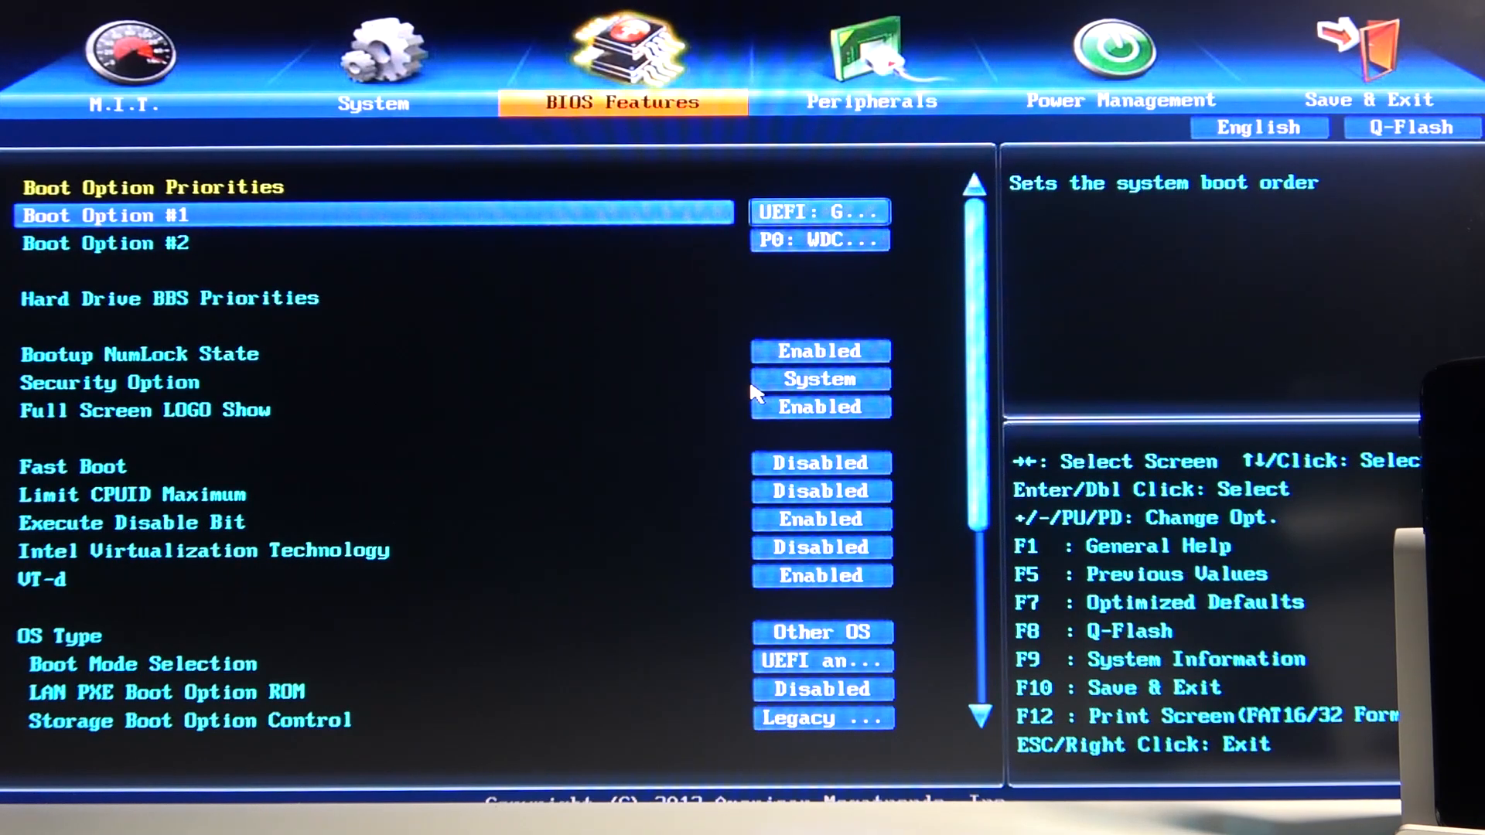
# Check that UEFI is Boot Option #1 by moving between the first and second boot entries
pyautogui.click(820, 212)
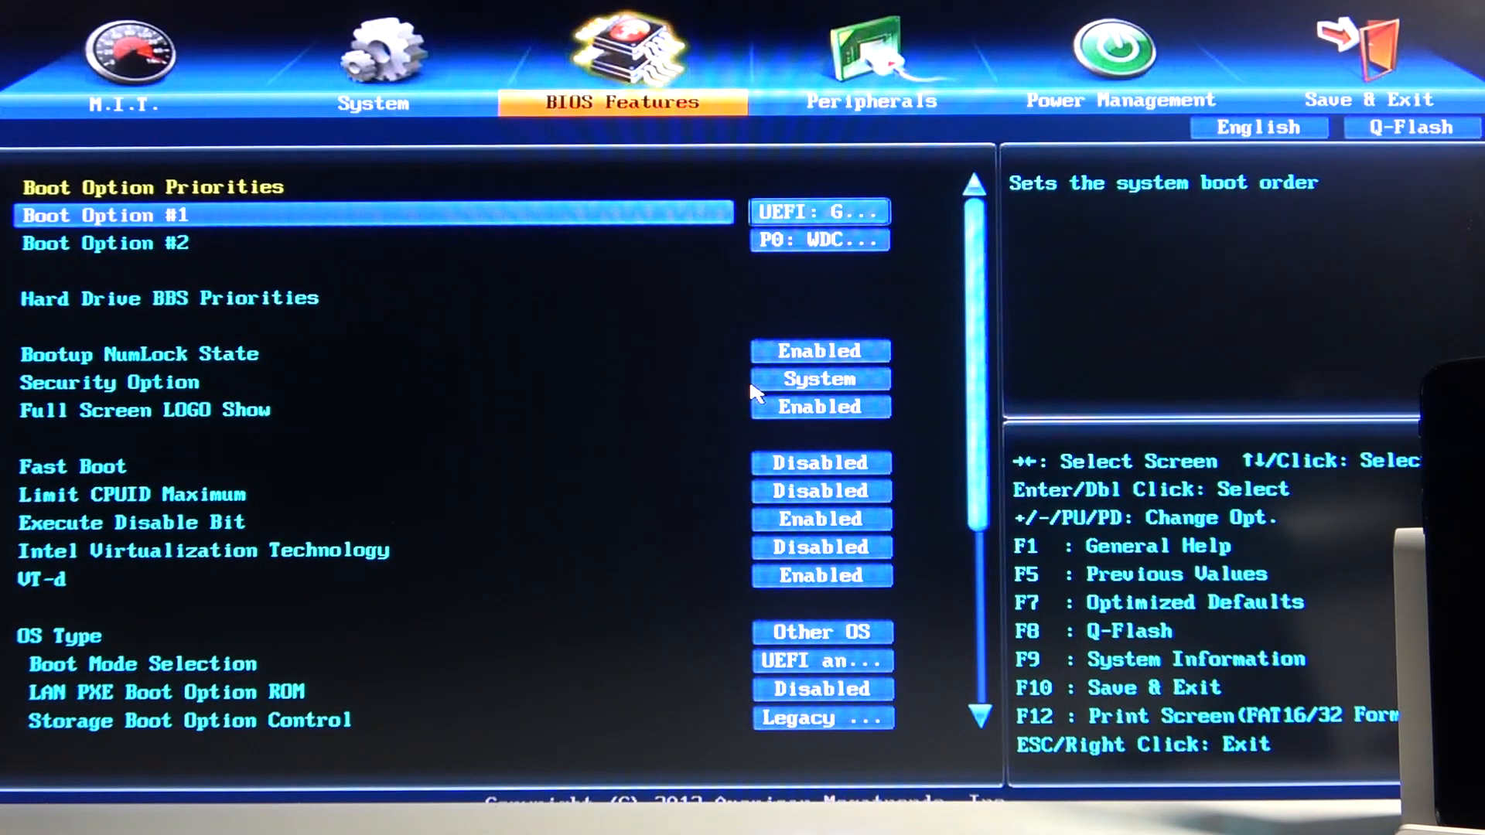
pyautogui.press('Down')
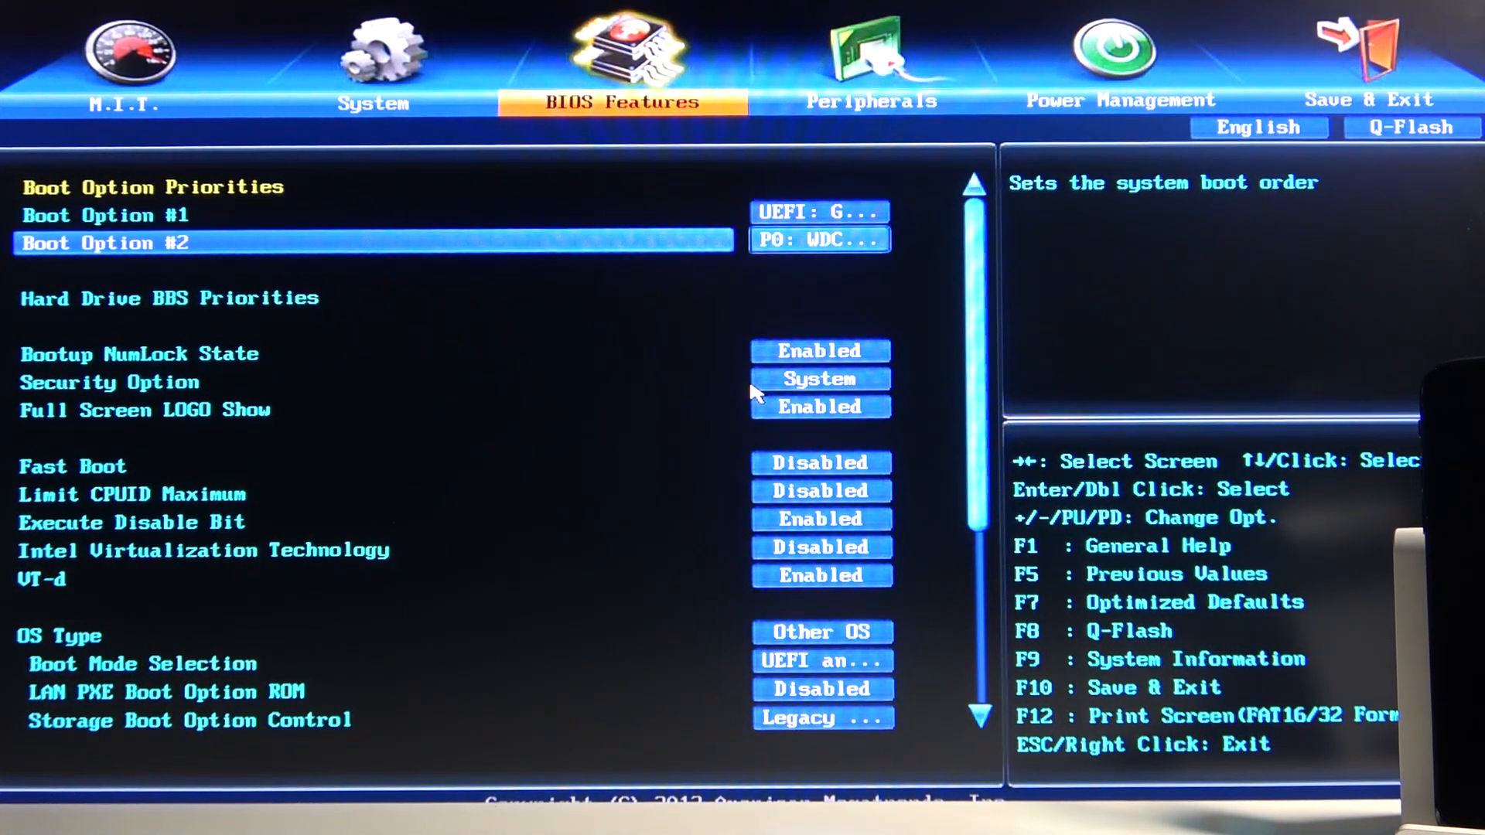
pyautogui.press('up')
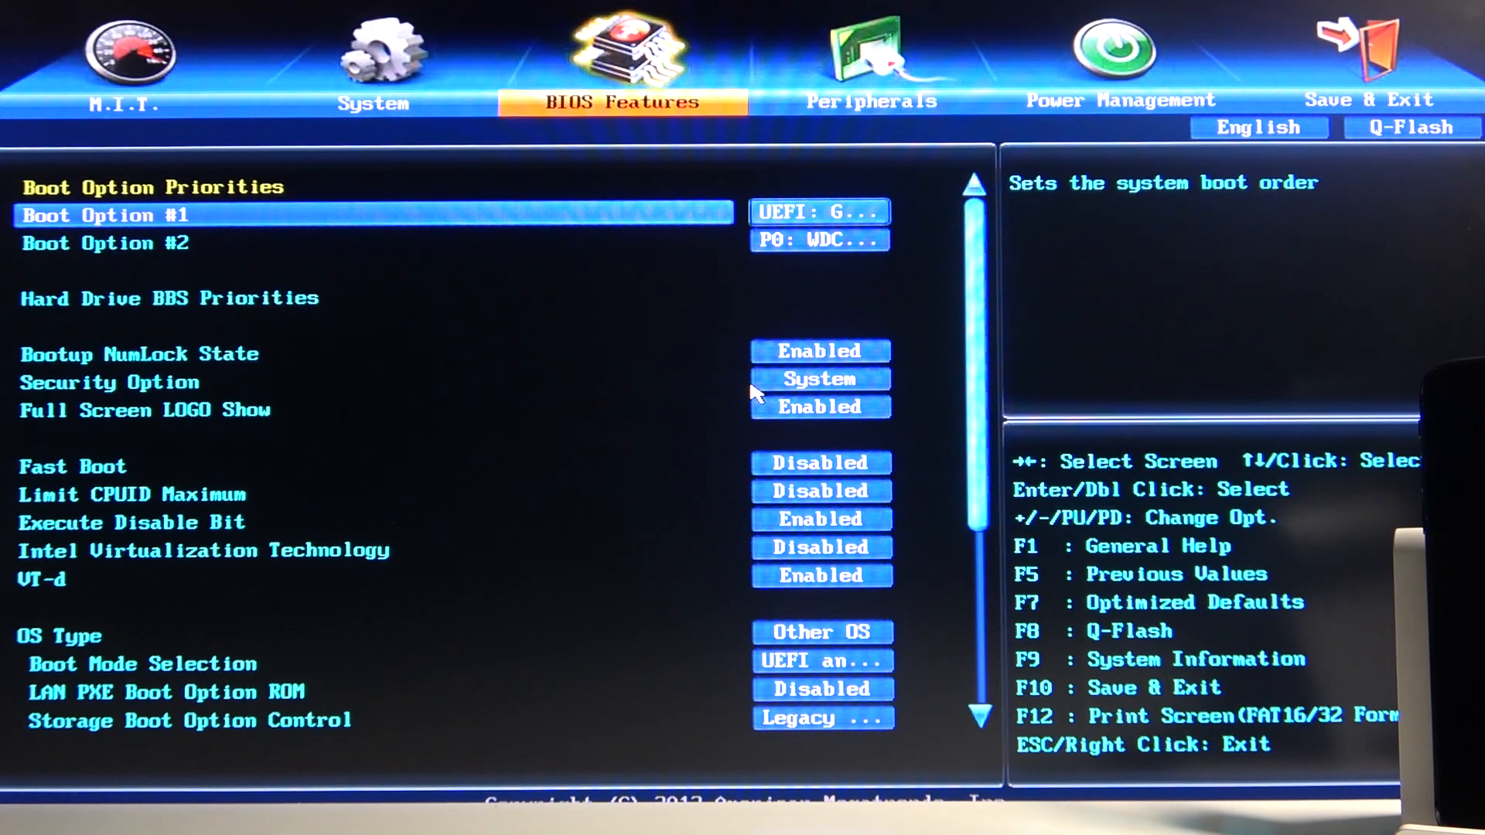
pyautogui.click(818, 212)
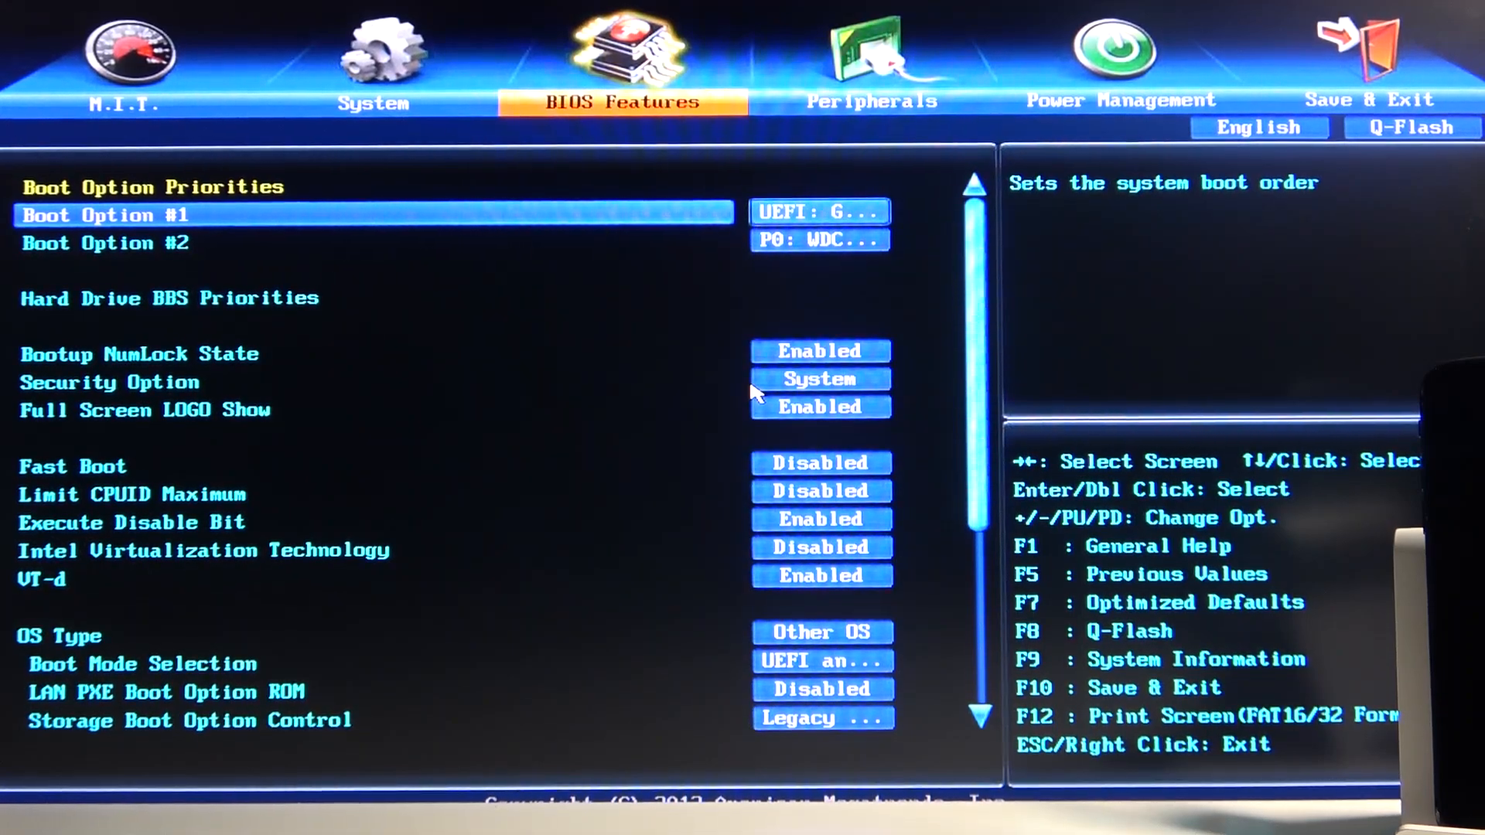
# Leave the firmware via Power Management and Save & Exit so checkra1n boots from the USB drive
pyautogui.click(1122, 99)
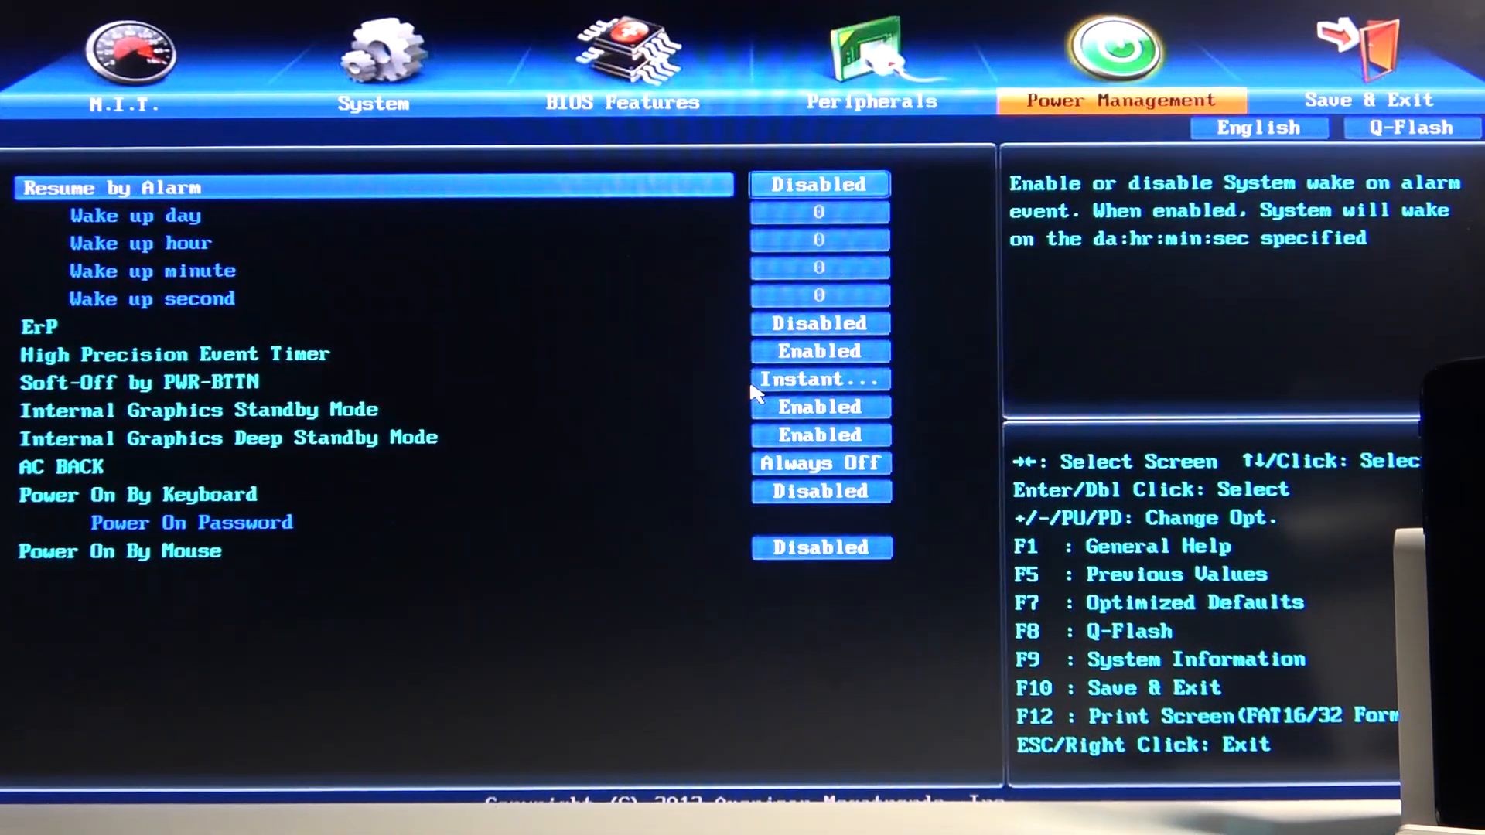
pyautogui.click(1366, 99)
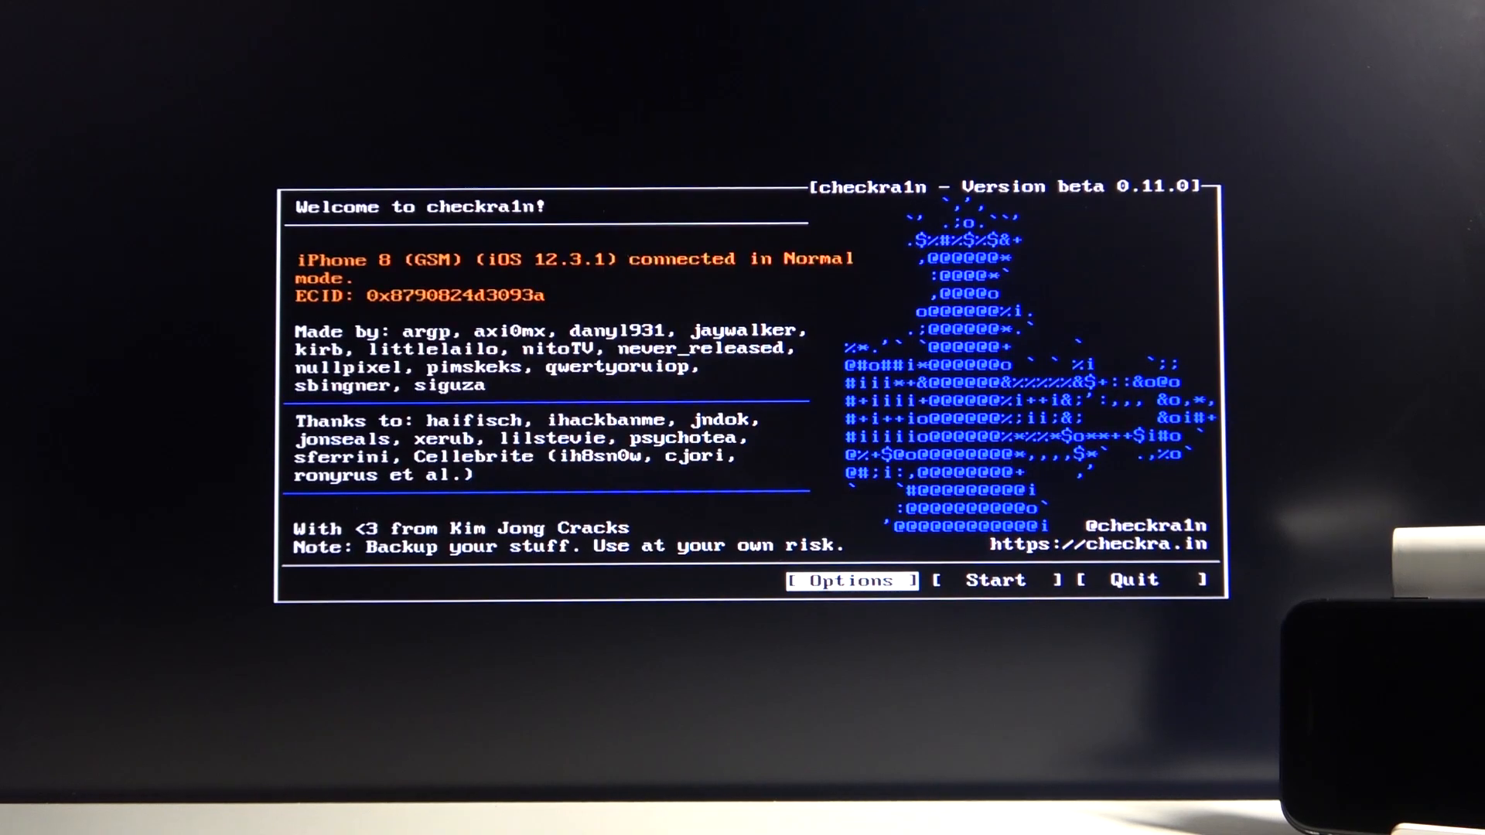
pyautogui.click(846, 580)
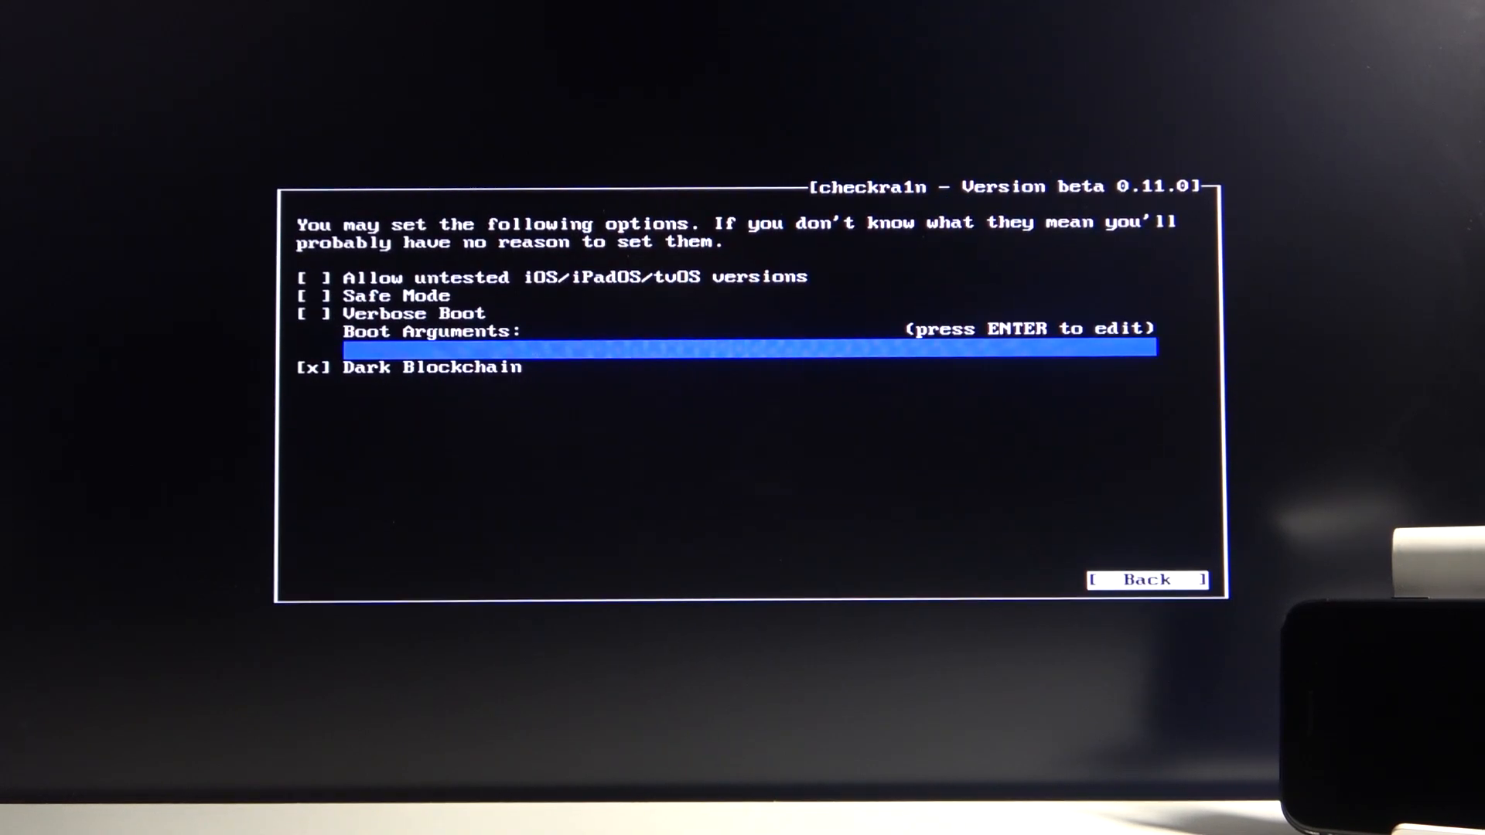
pyautogui.press('up')
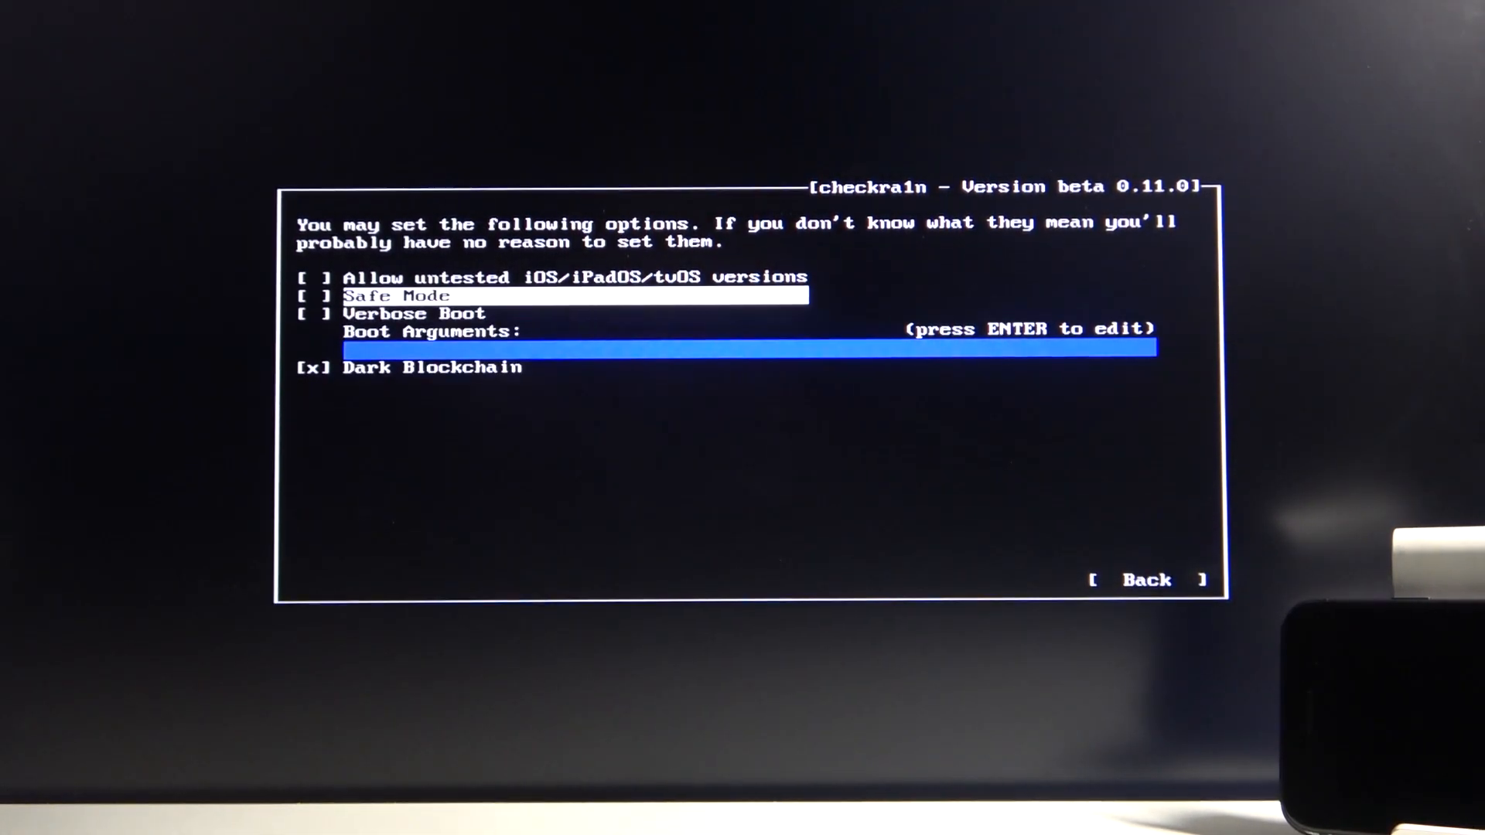
pyautogui.press('up')
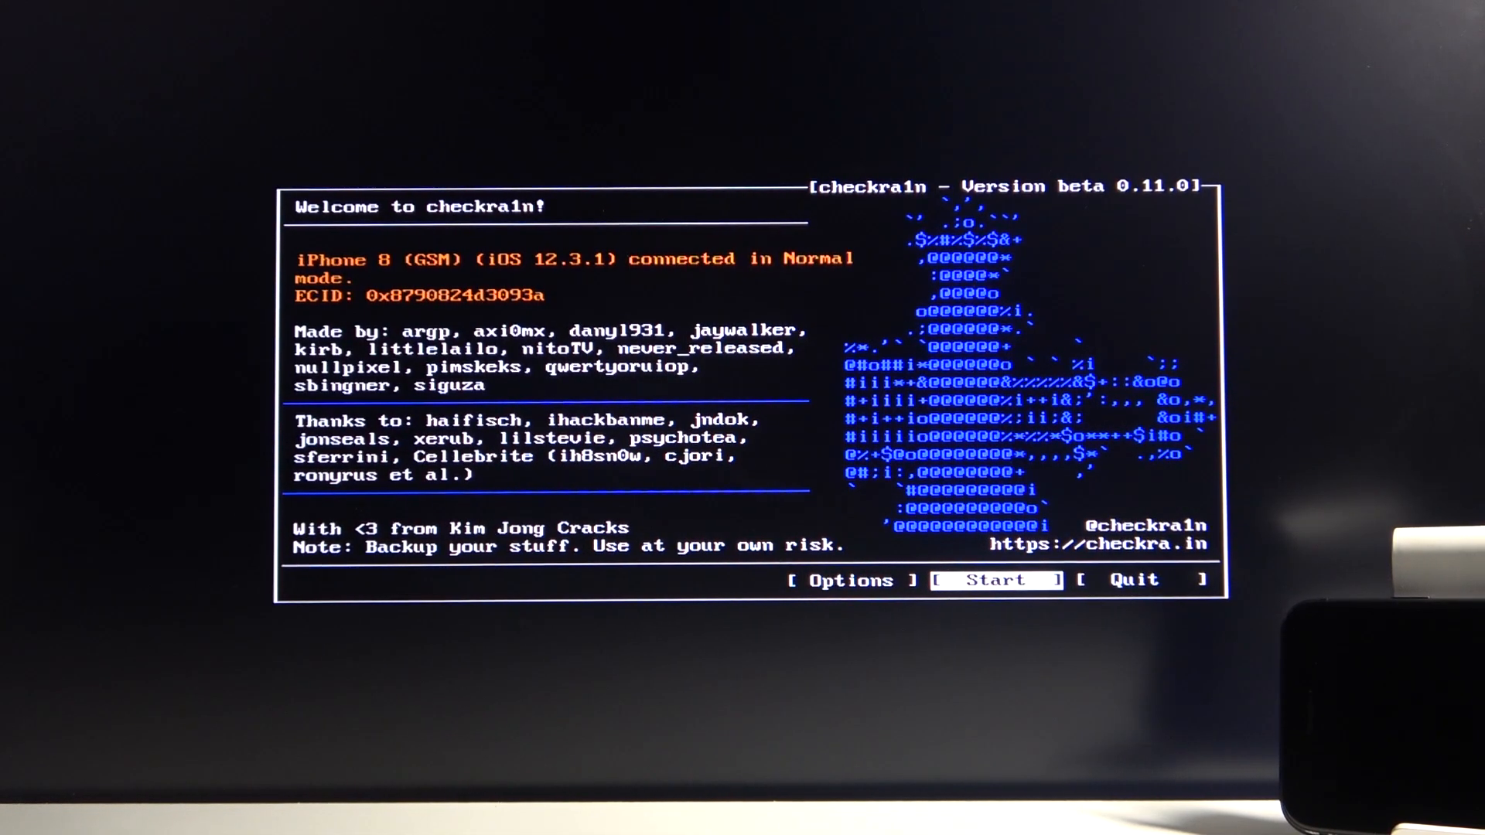
# Begin the jailbreak, send the iPhone 8 into recovery mode and reach the DFU instructions
pyautogui.click(985, 580)
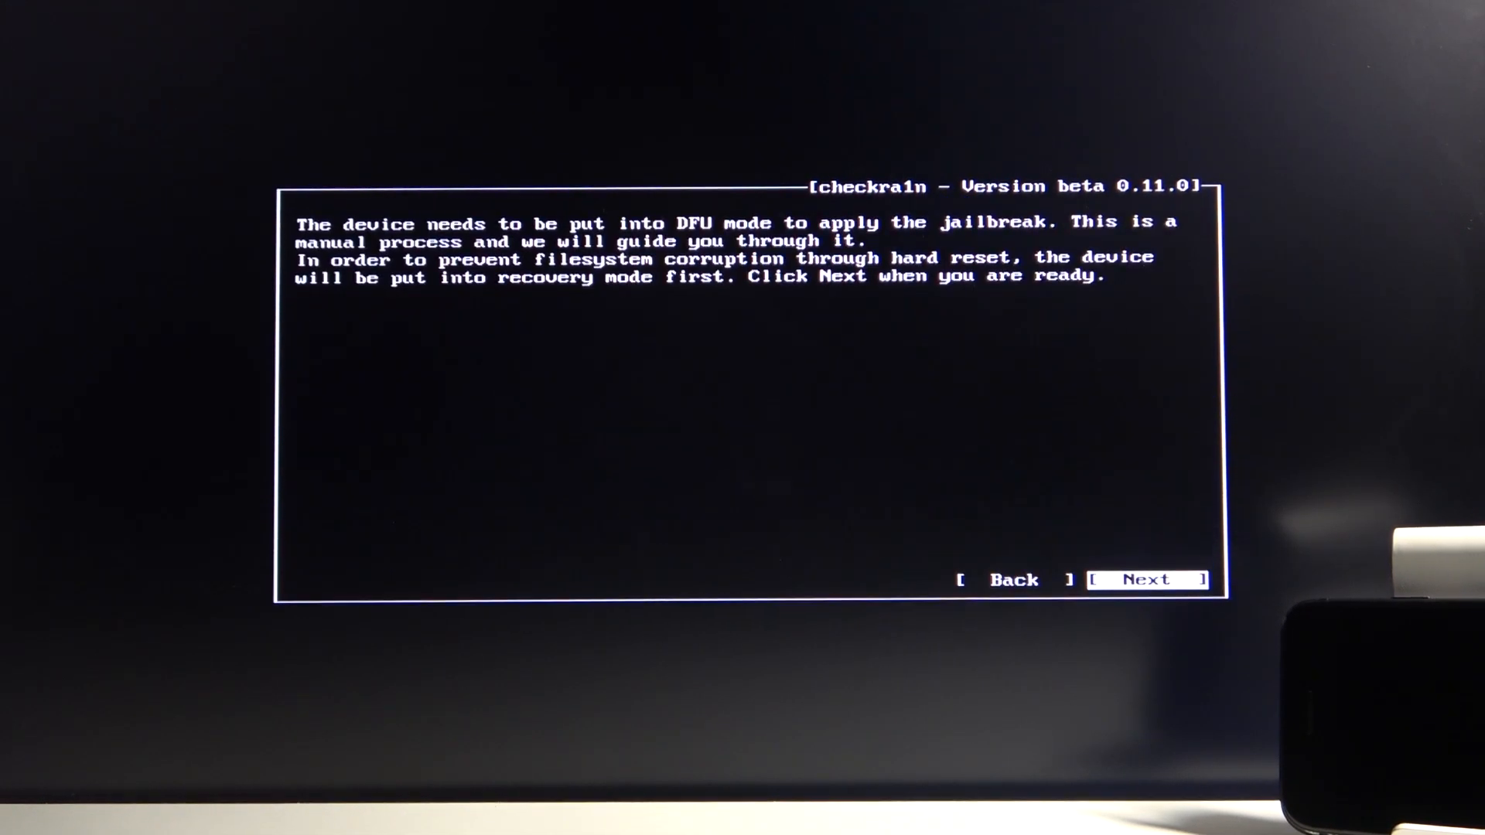
pyautogui.click(1148, 578)
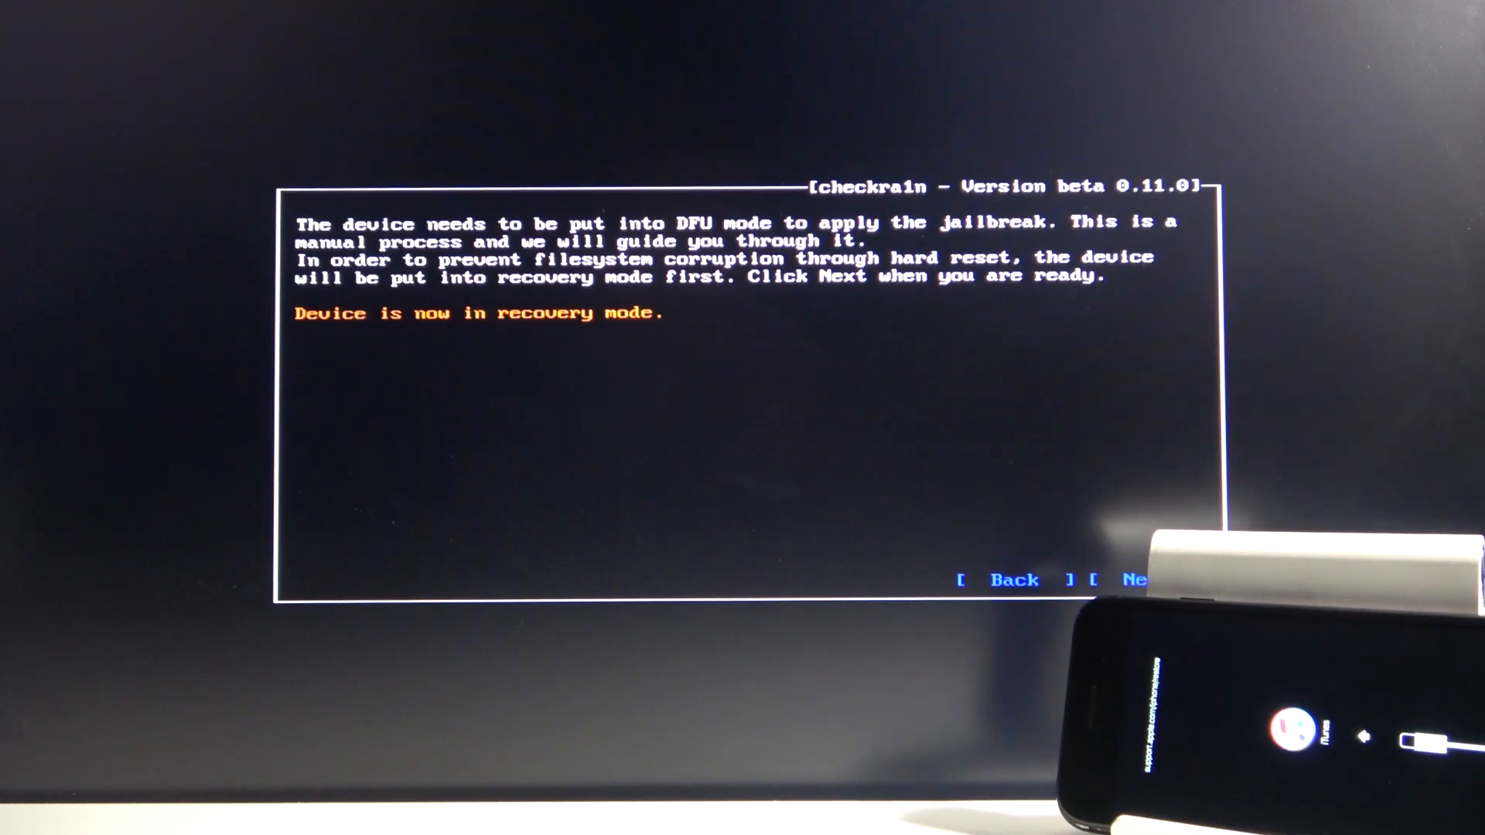
pyautogui.click(1132, 578)
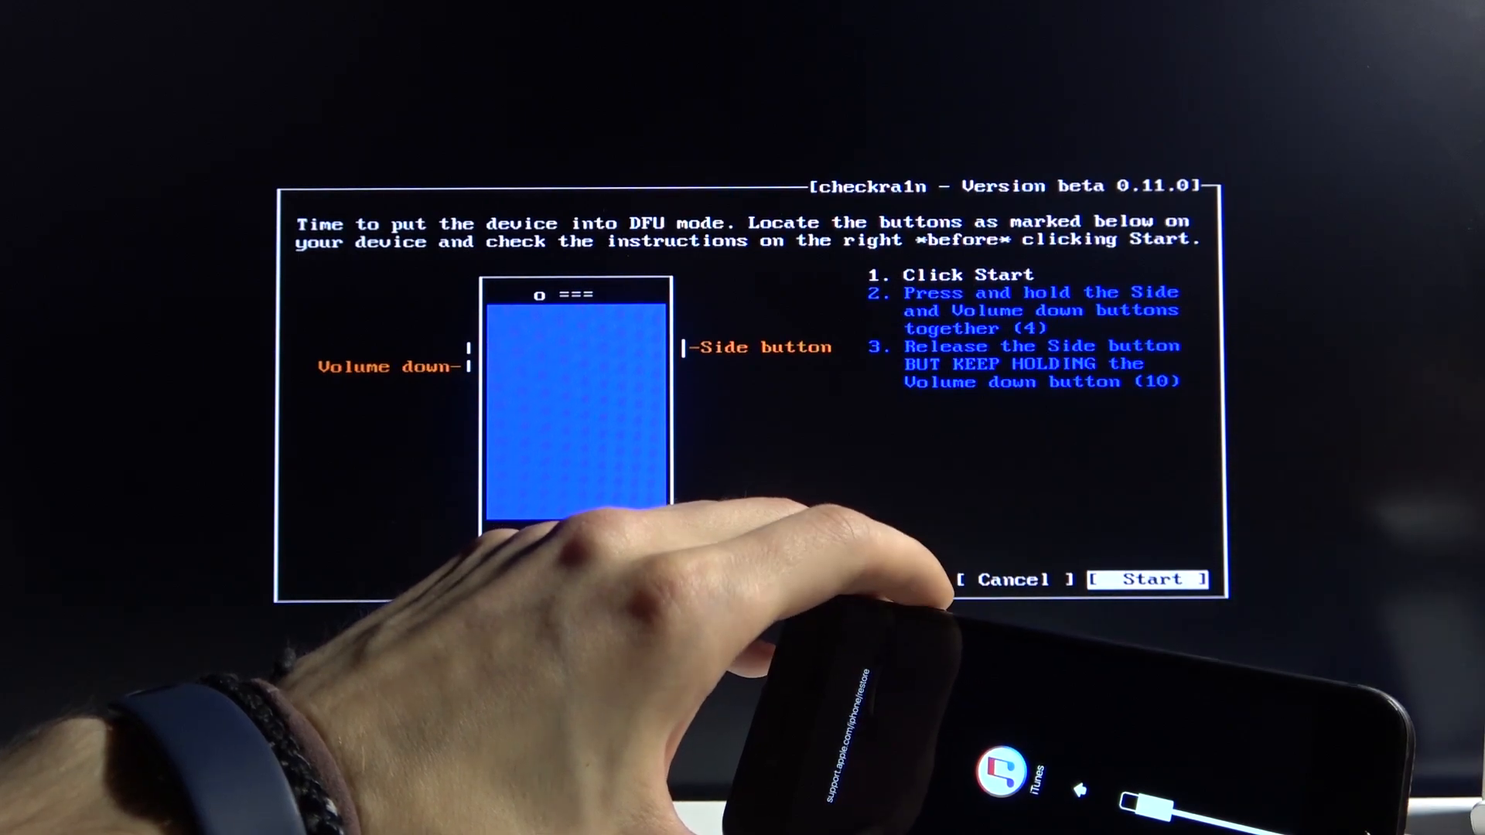
# Run the guided DFU countdown, let the jailbreak finish, and highlight Quit at the welcome screen
pyautogui.click(1146, 579)
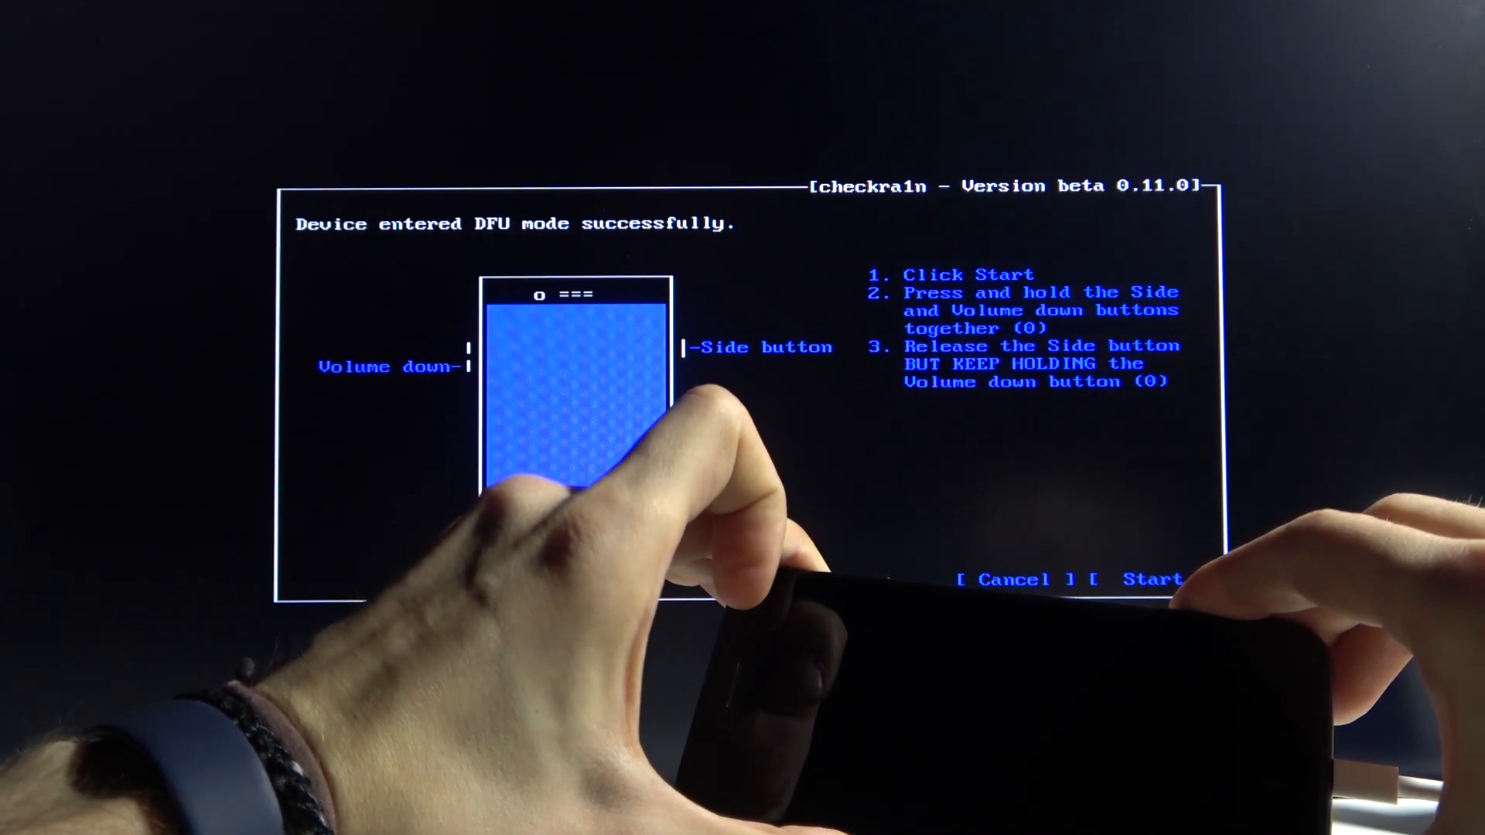
pyautogui.click(1151, 579)
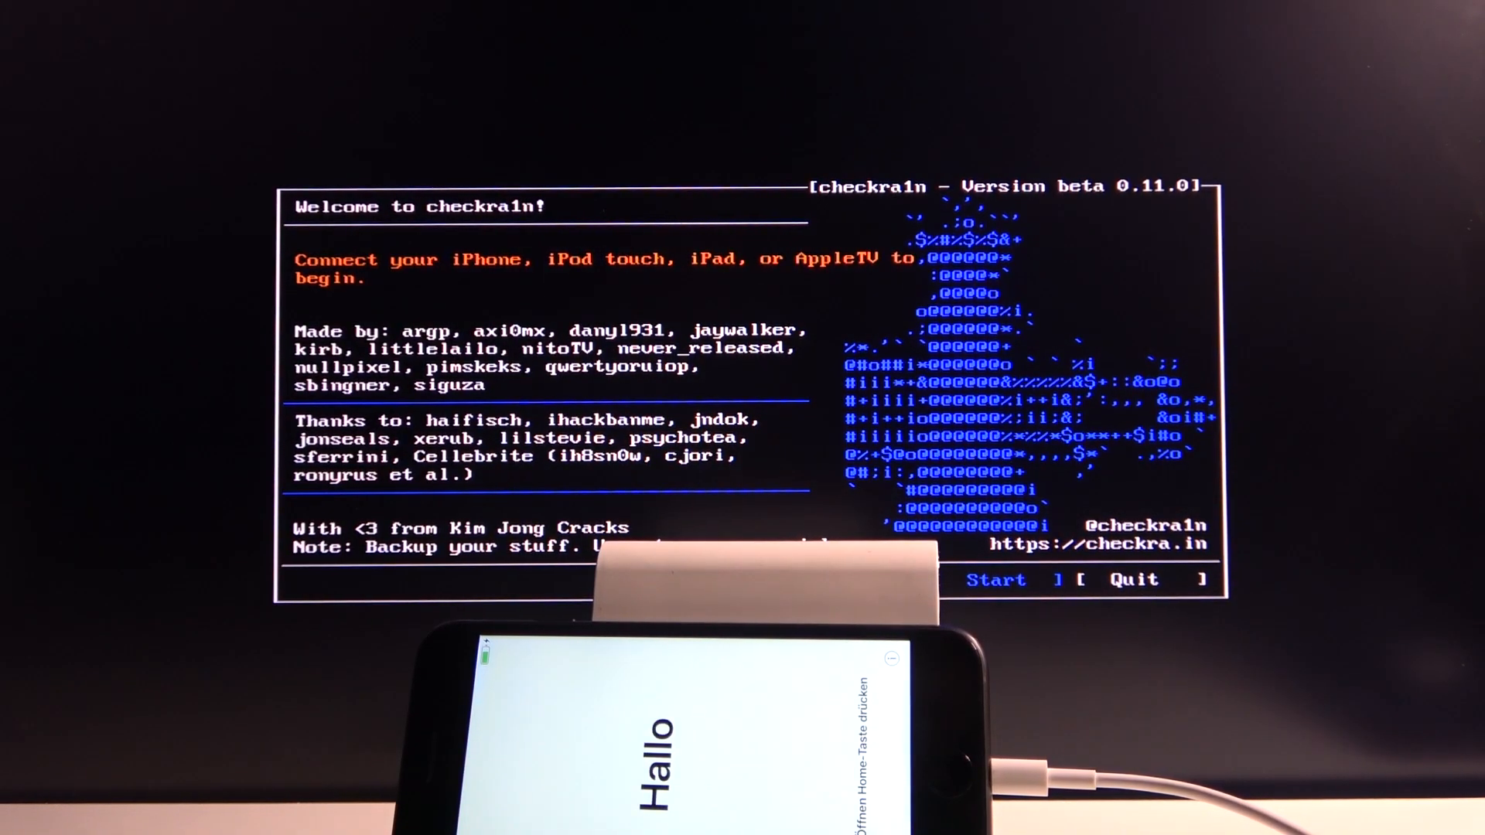
pyautogui.click(1132, 579)
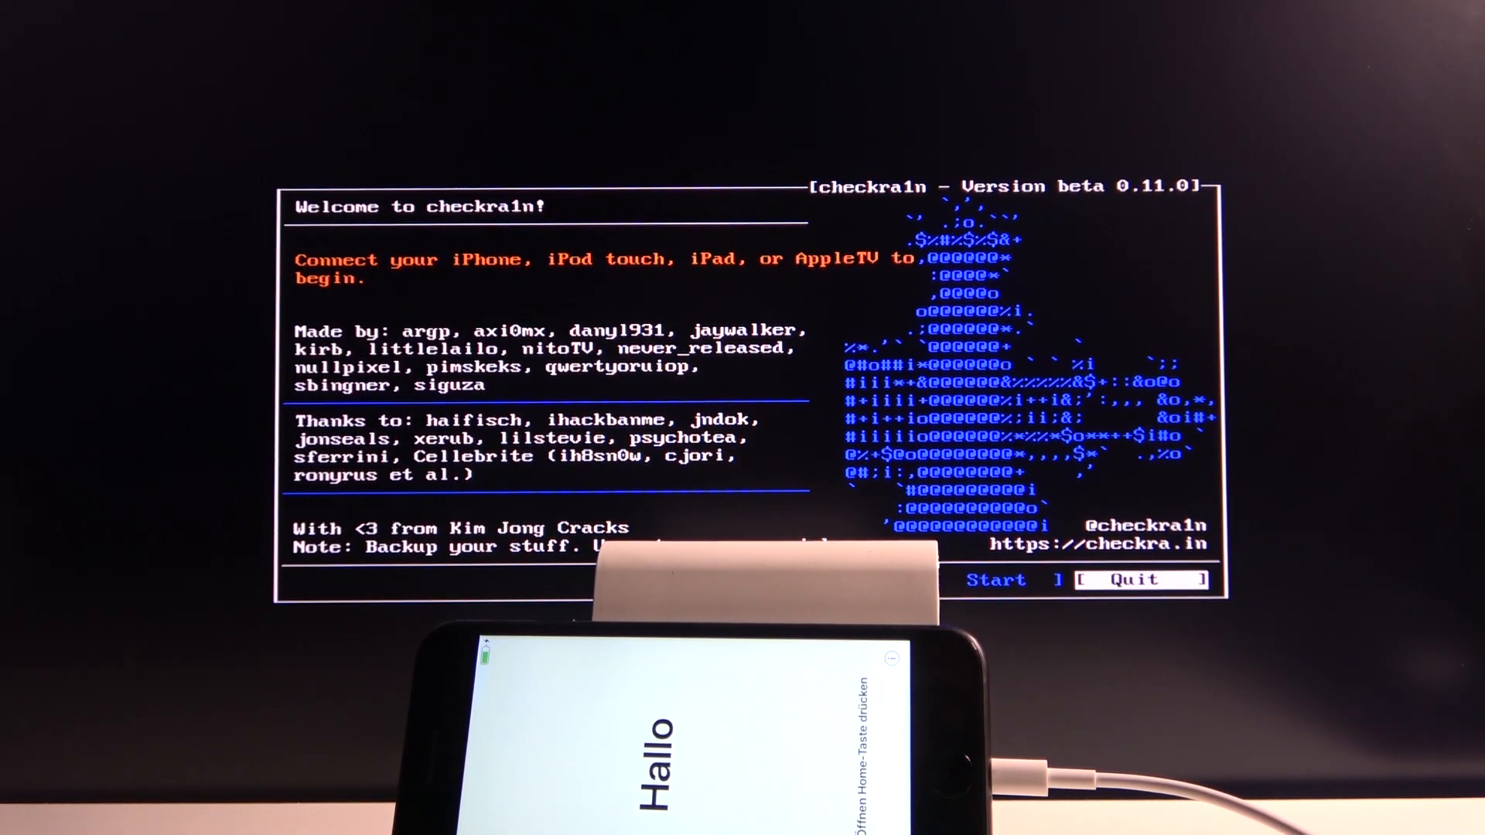